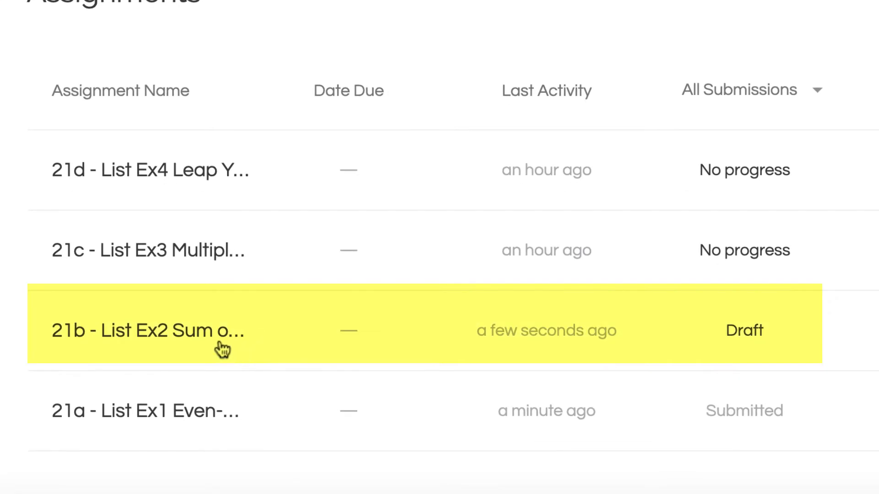
pyautogui.moveTo(388, 312)
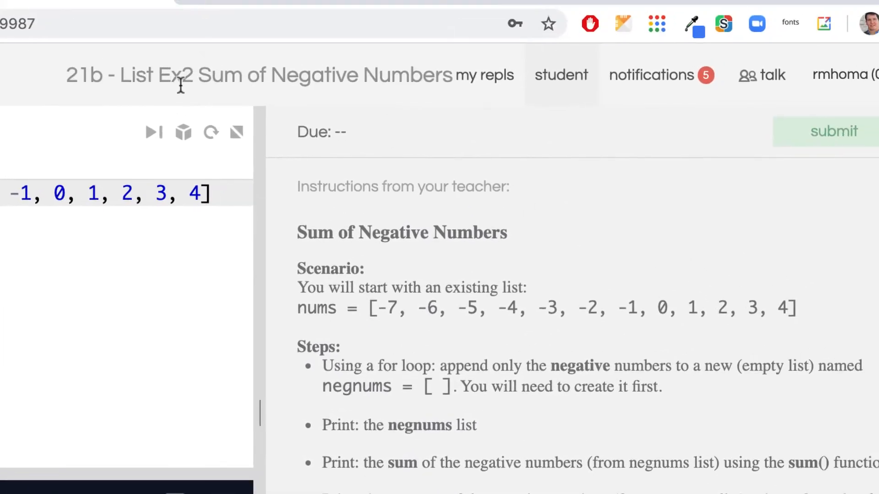
pyautogui.moveTo(621, 439)
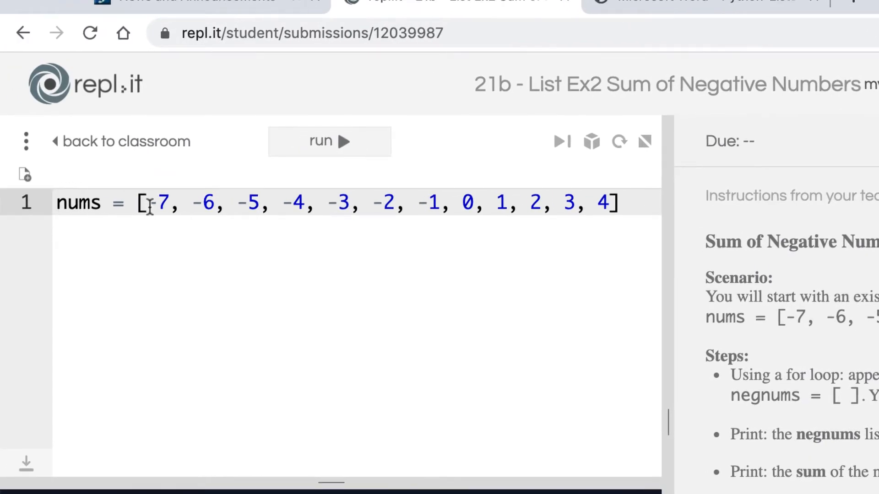
pyautogui.moveTo(667, 418)
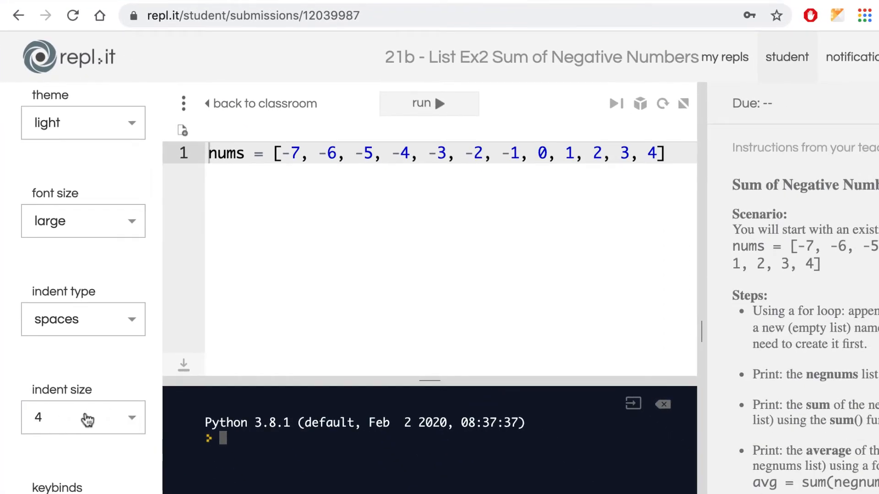
pyautogui.moveTo(124, 225)
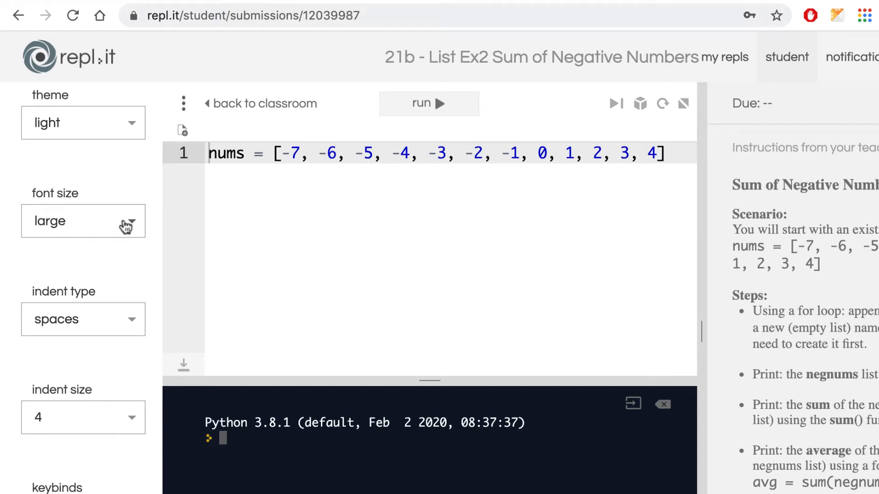
pyautogui.click(83, 122)
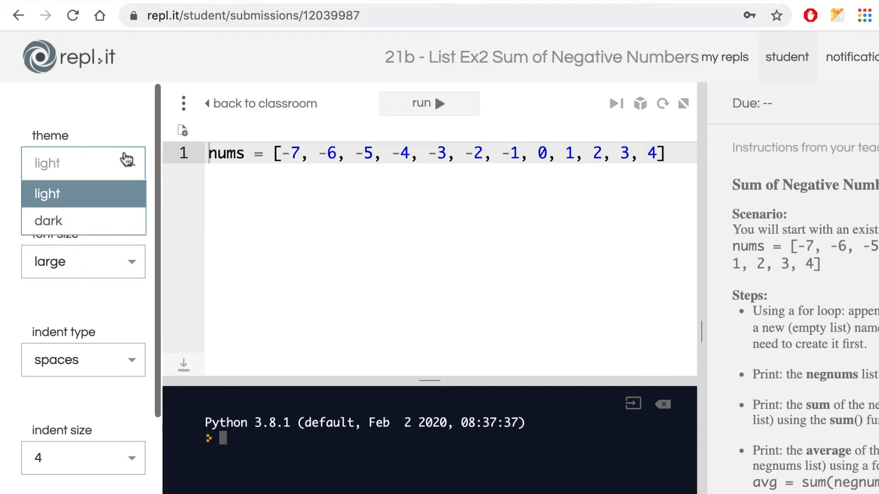
pyautogui.click(48, 220)
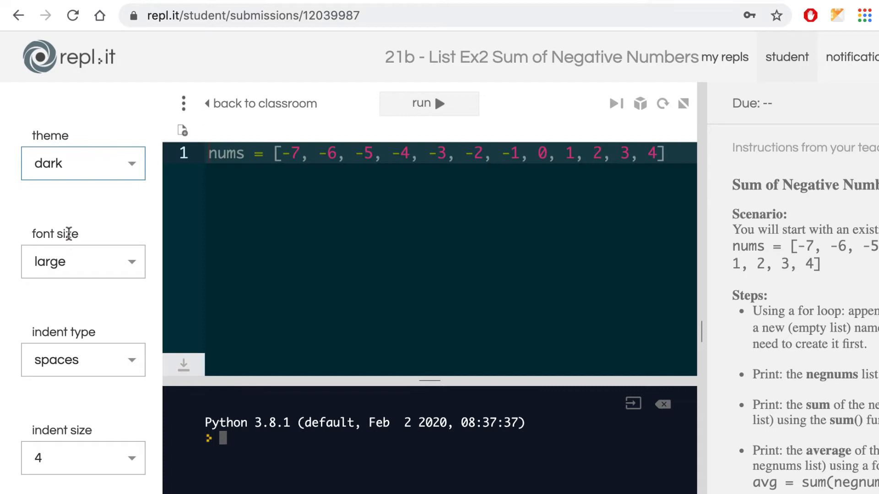
pyautogui.click(83, 162)
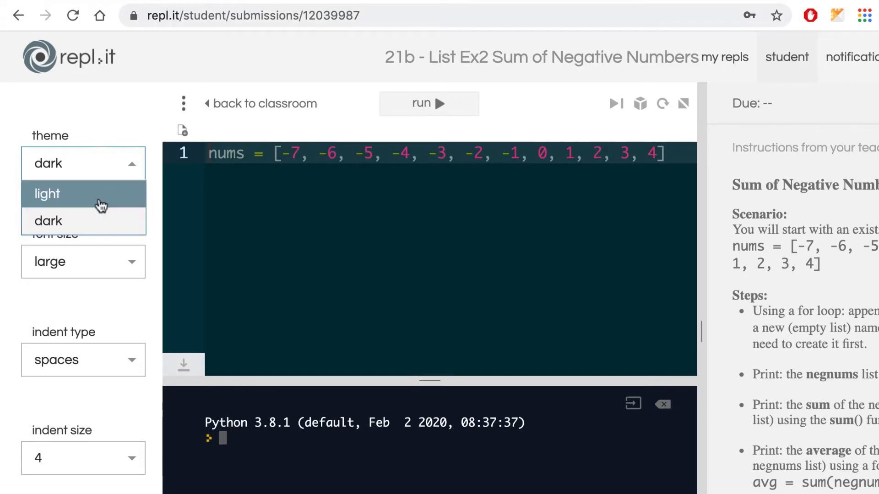
pyautogui.click(47, 193)
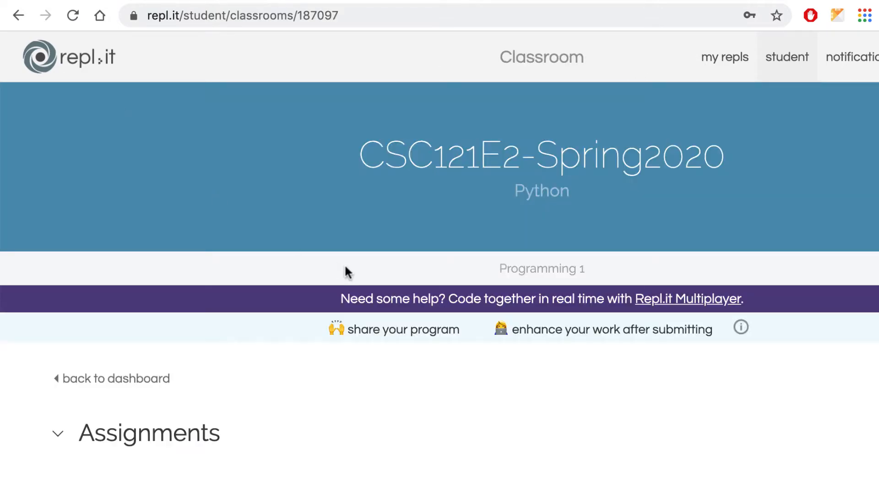
# Scroll to the classroom Assignments and reopen '21b - List Ex2 Sum of Negative Numbers'.
pyautogui.scroll(-3)
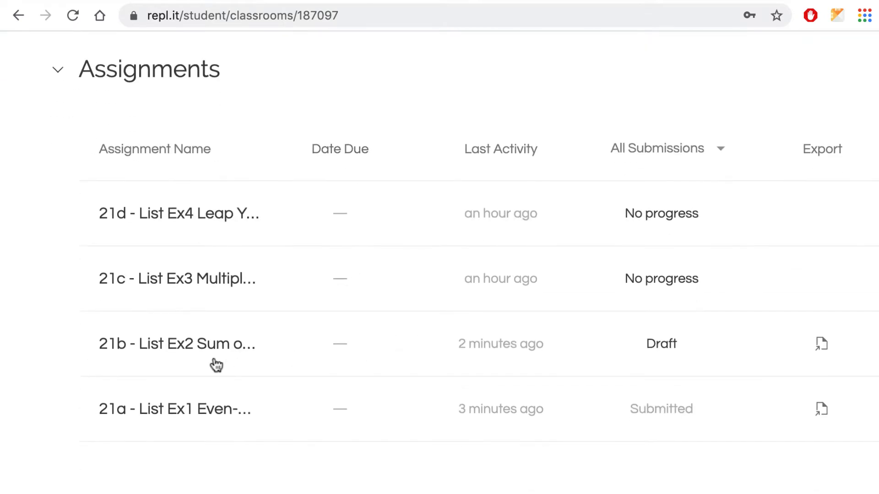
pyautogui.click(176, 343)
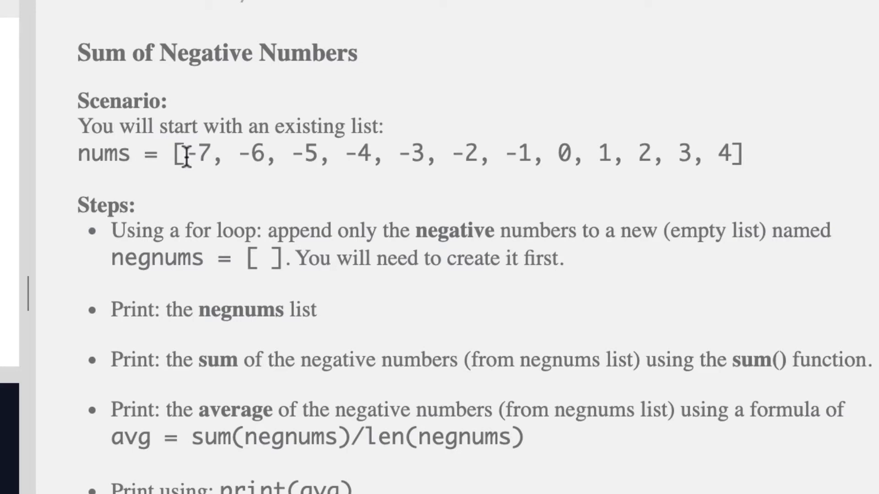
pyautogui.moveTo(435, 168)
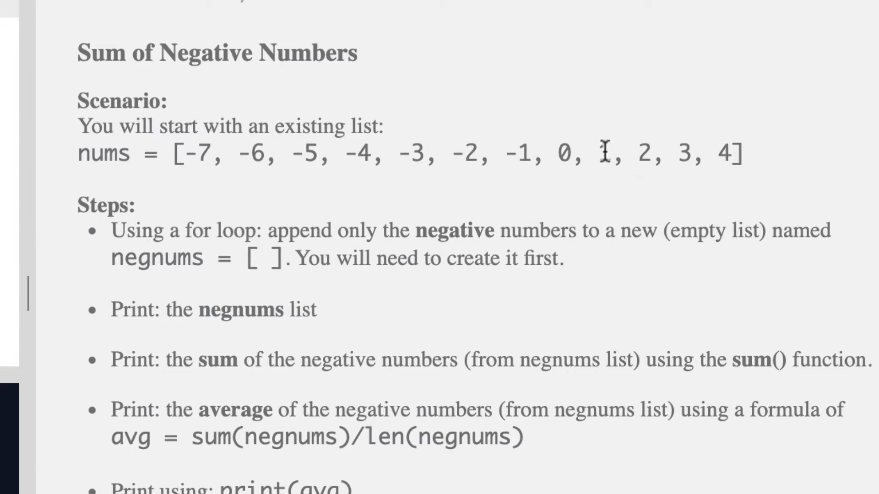
pyautogui.moveTo(193, 154); pyautogui.dragTo(529, 154)
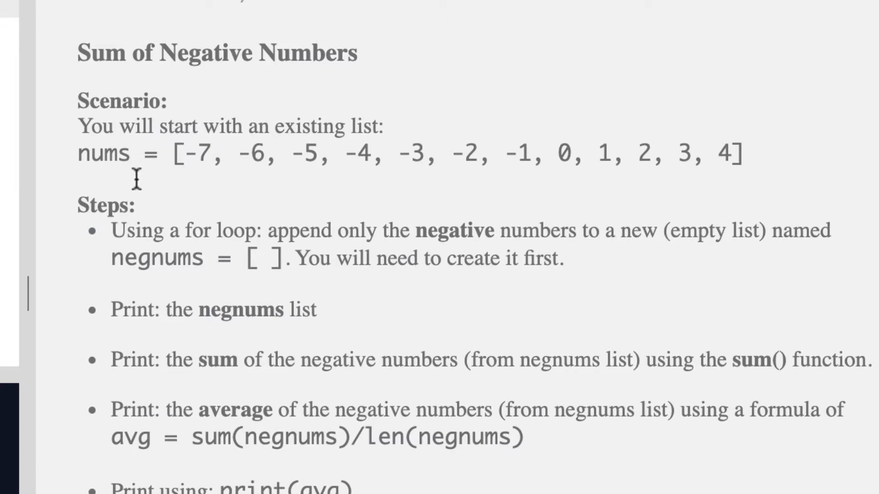
pyautogui.moveTo(295, 289)
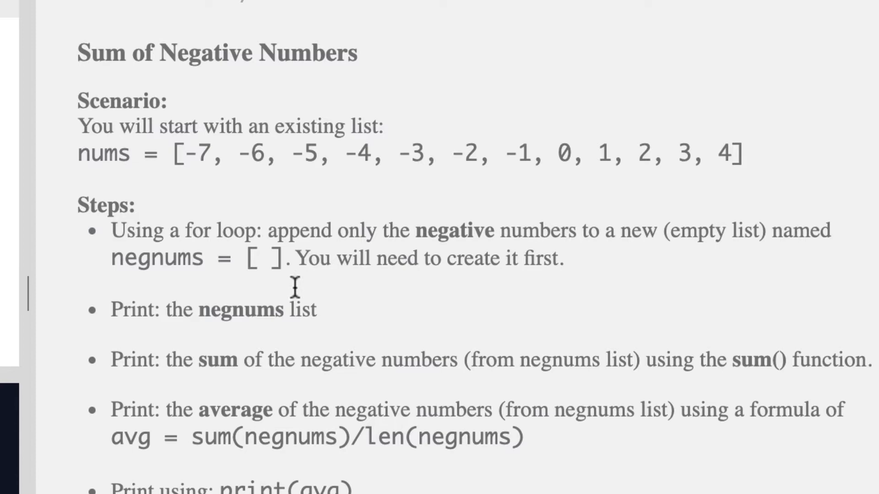
pyautogui.moveTo(78, 153)
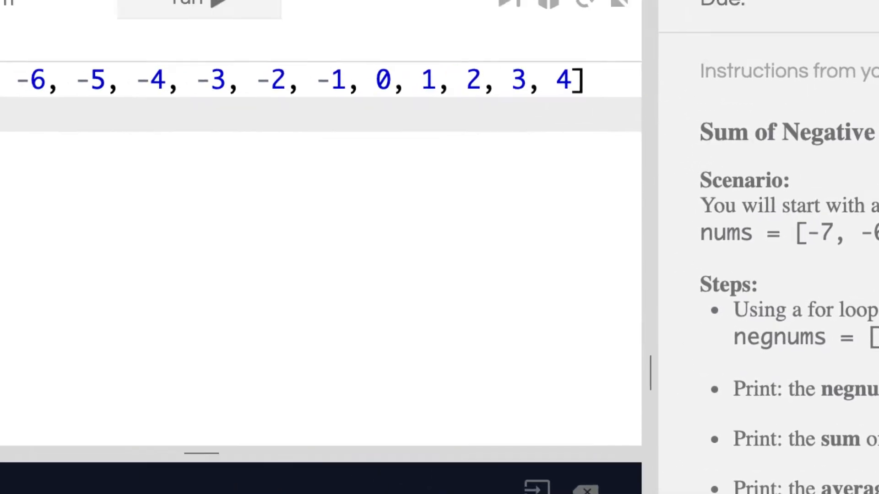
# Type negnums = [] on line 2, below the nums list.
pyautogui.write('negnum')
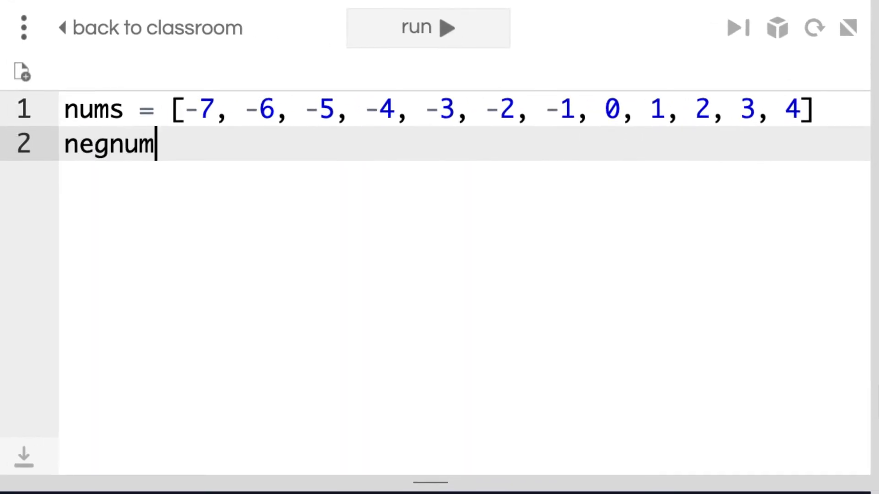
pyautogui.write('s =')
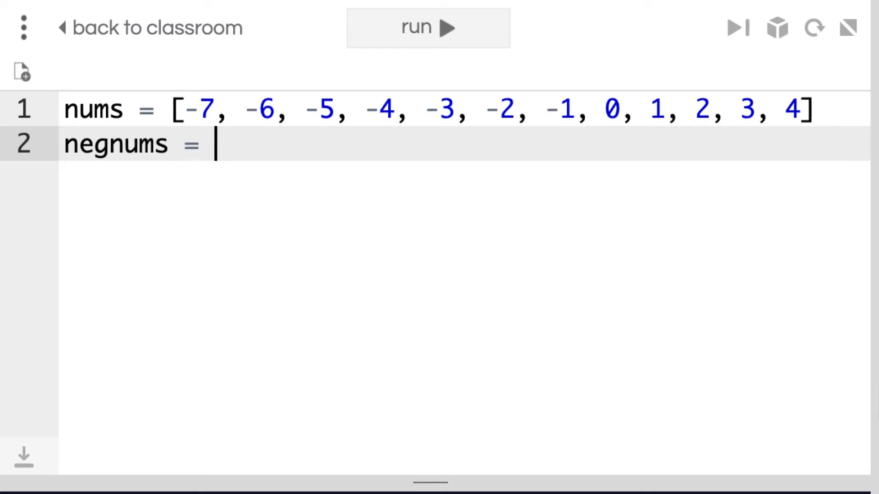
pyautogui.write('[]')
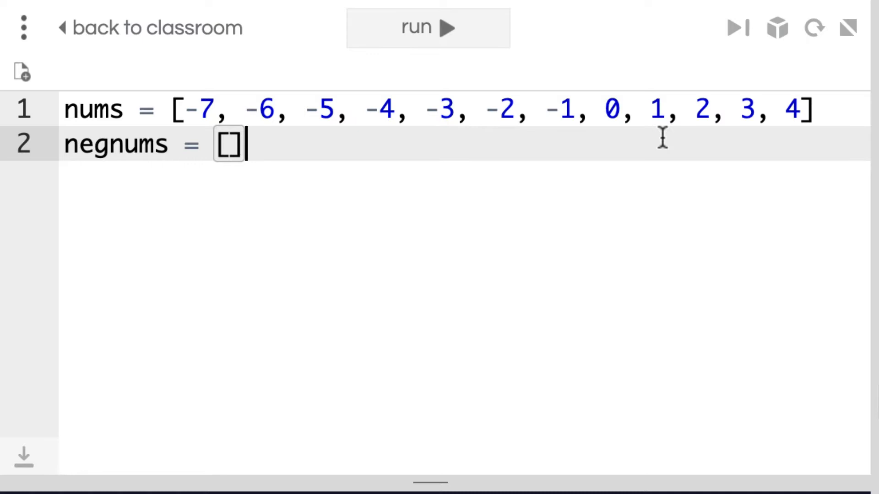
pyautogui.moveTo(468, 114)
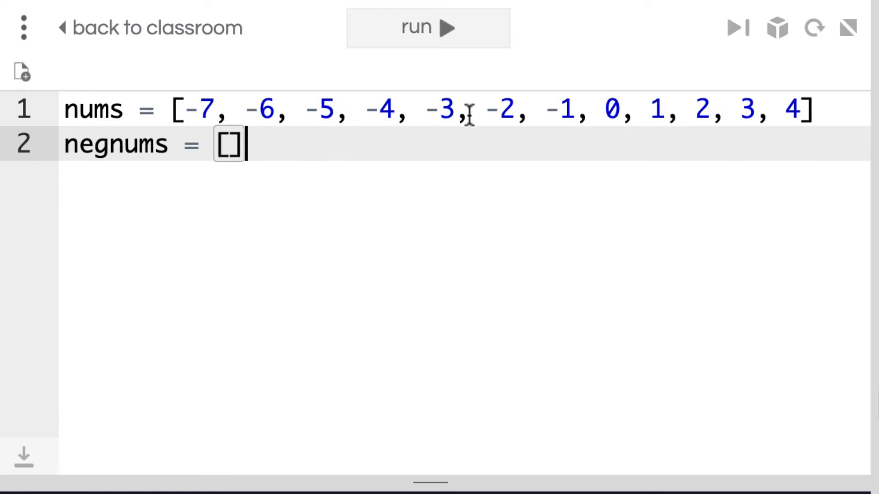
pyautogui.moveTo(629, 143)
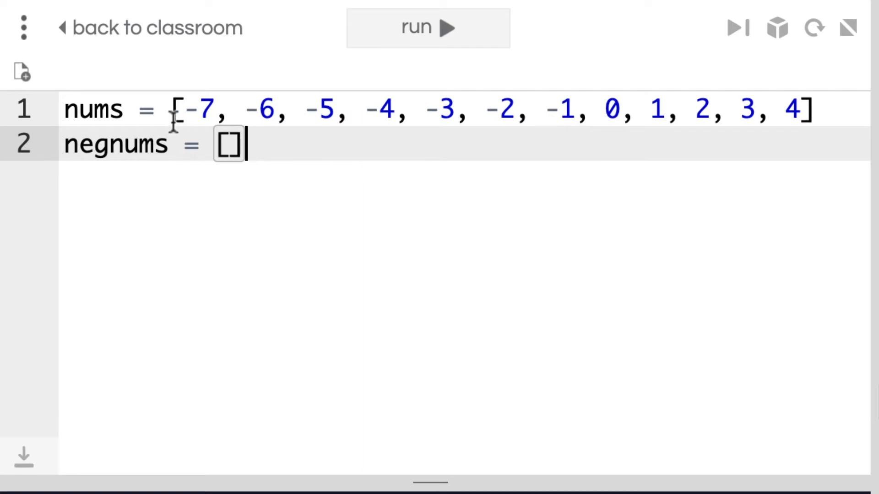
pyautogui.moveTo(421, 174)
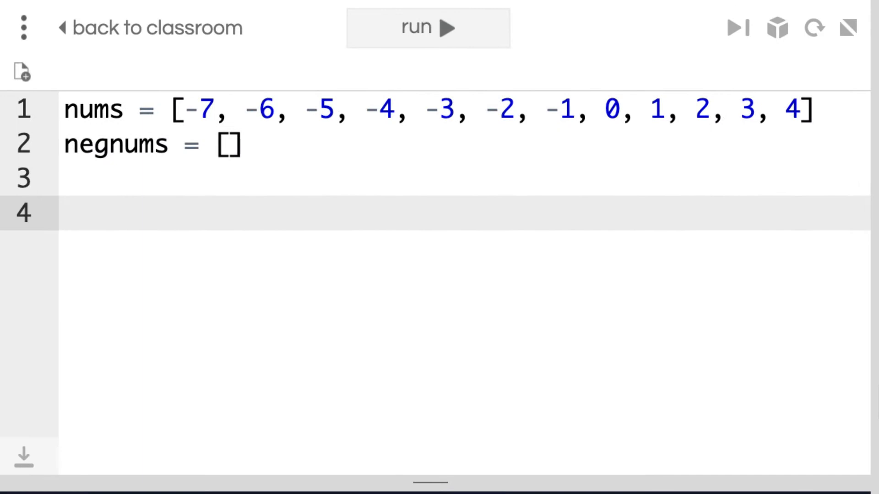
# Write 'for i in nums:' with an 'if i<0:' body appending i to negnums.
pyautogui.write('for i in')
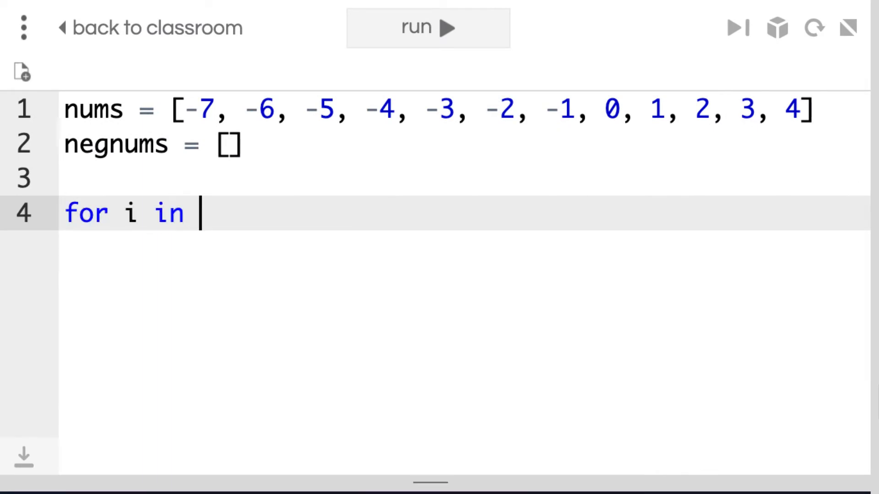
pyautogui.write('nums')
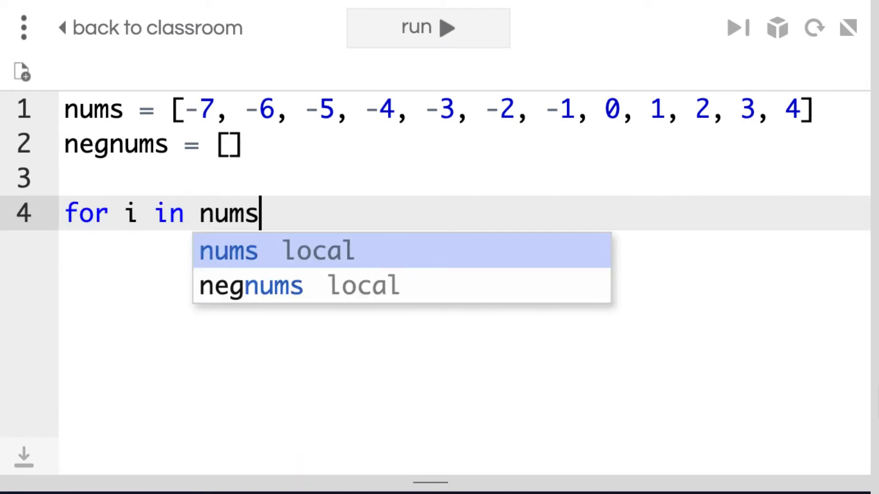
pyautogui.write(':')
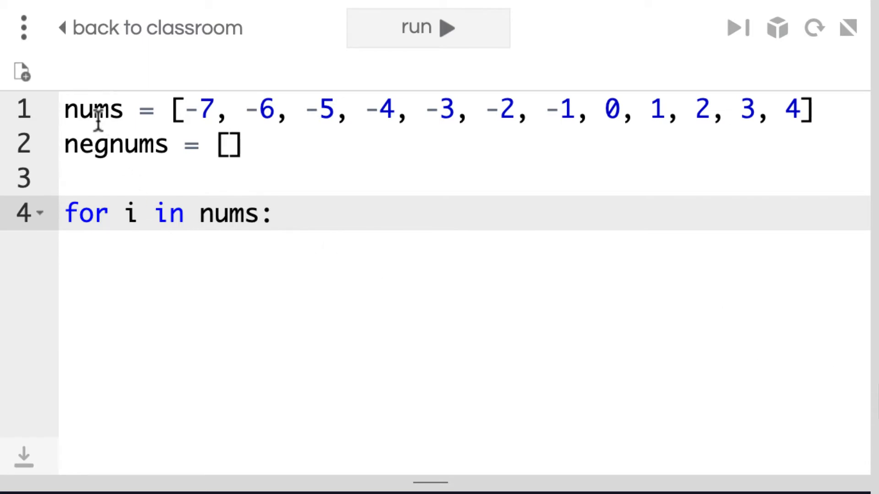
pyautogui.moveTo(344, 227)
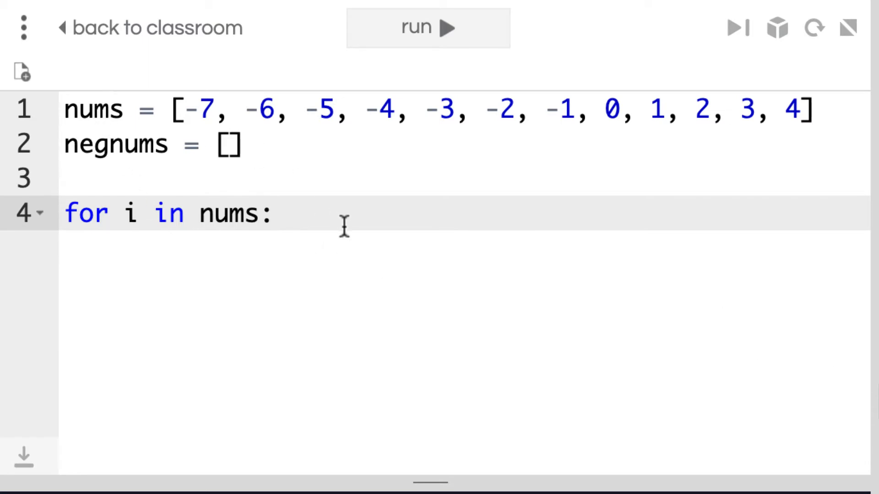
pyautogui.press('enter')
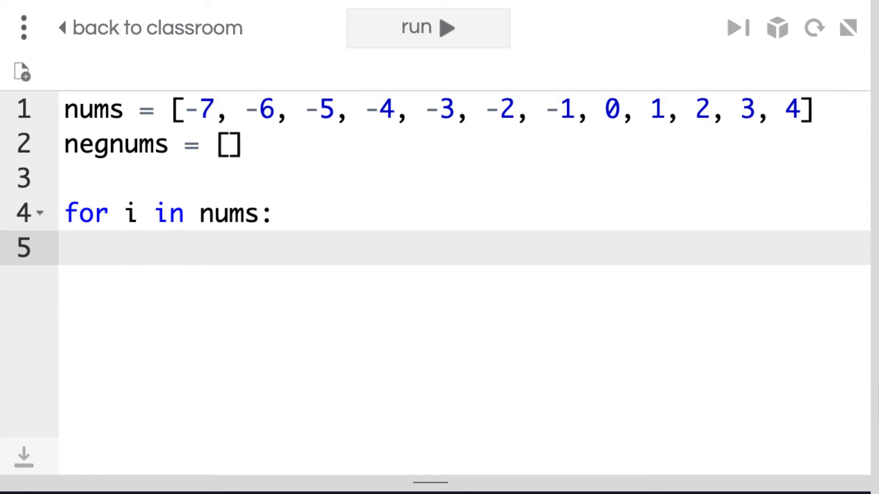
pyautogui.write('if')
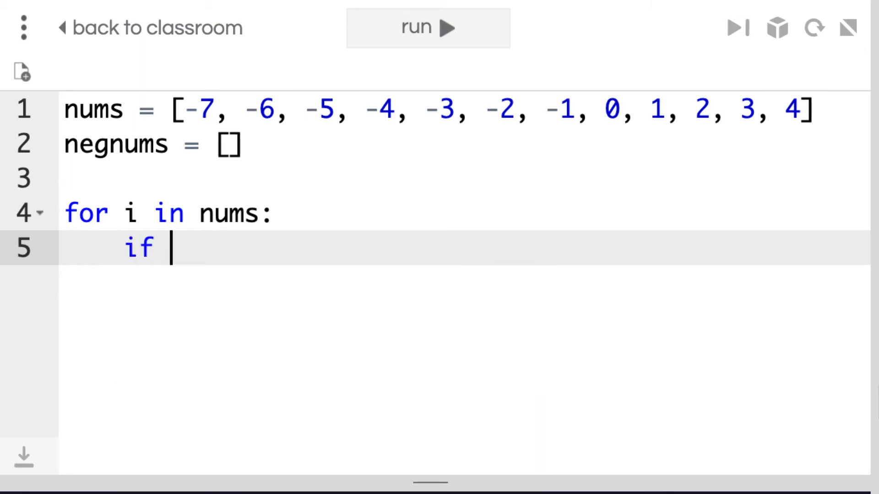
pyautogui.write('i')
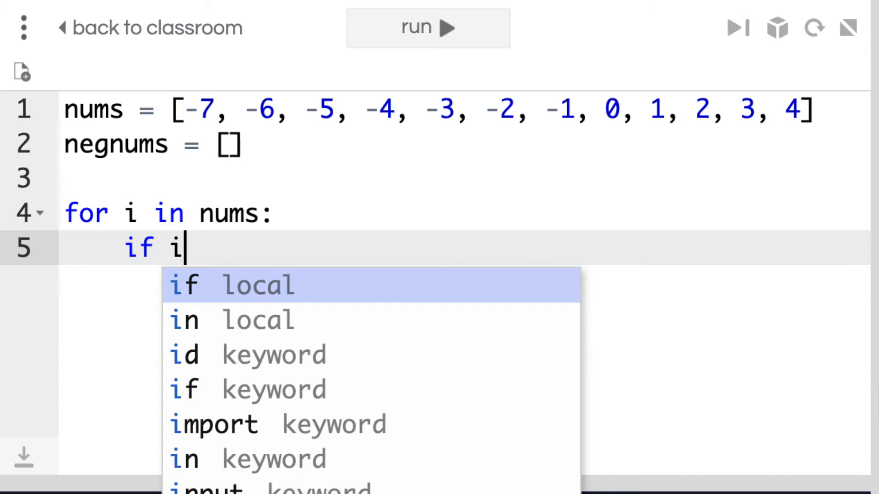
pyautogui.write('<0')
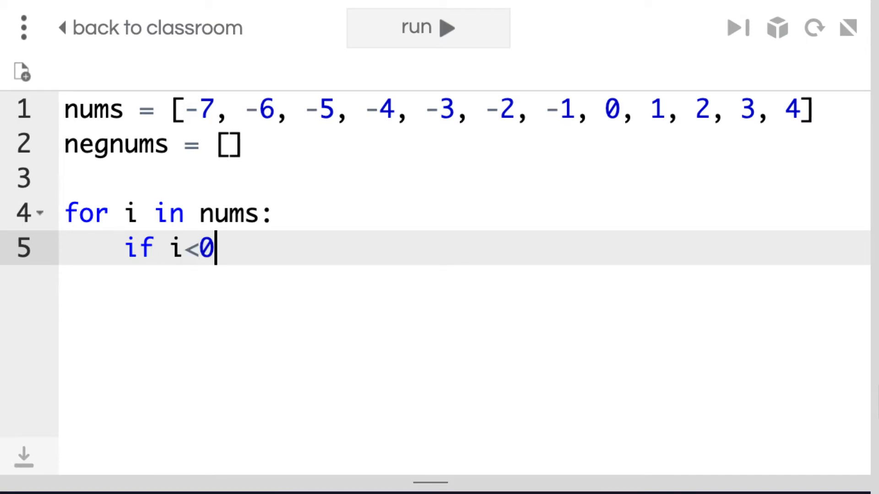
pyautogui.write(':')
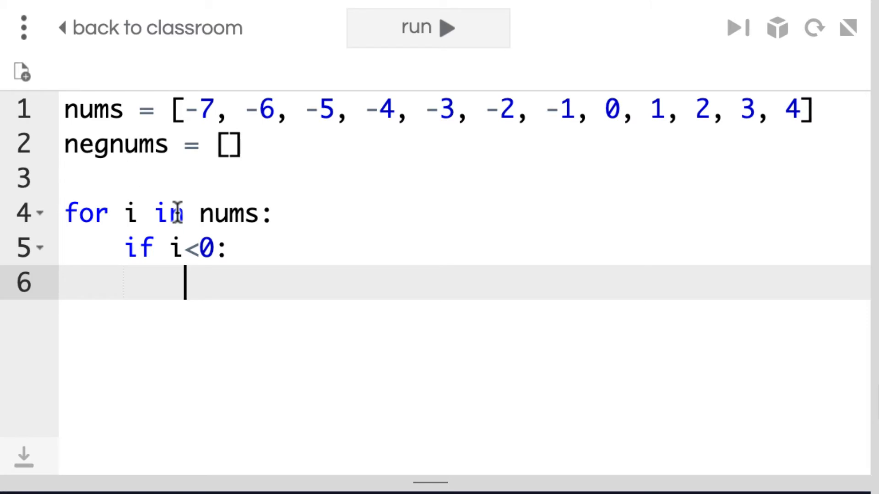
pyautogui.write('negnums')
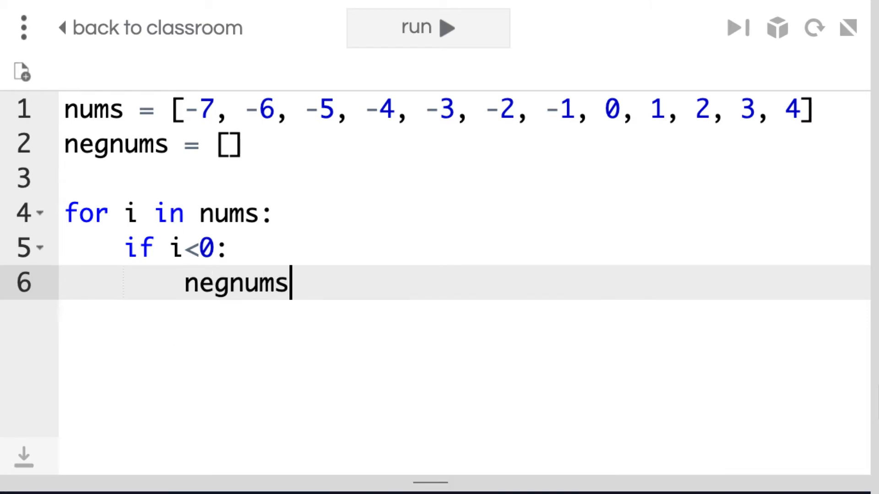
pyautogui.write('.append(')
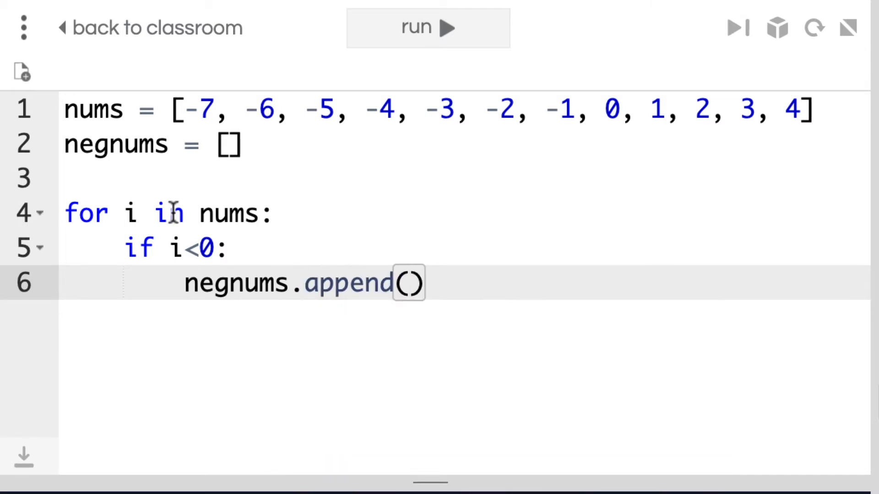
pyautogui.write('i')
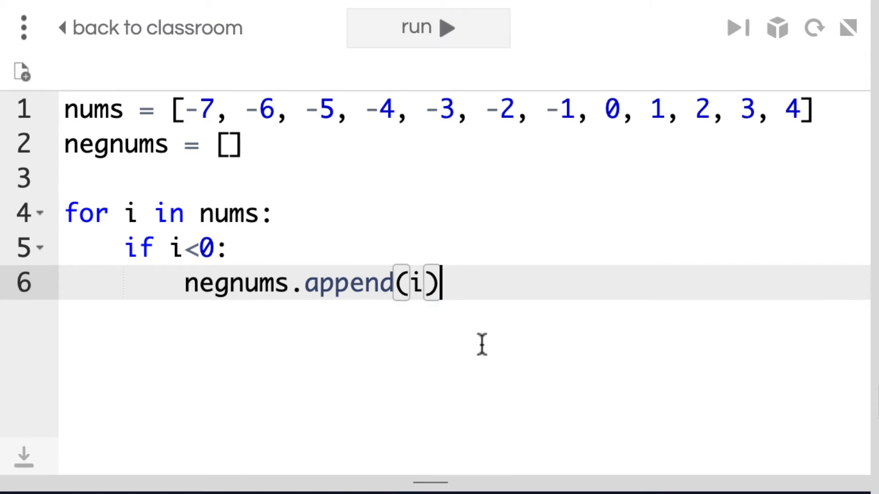
pyautogui.moveTo(526, 362)
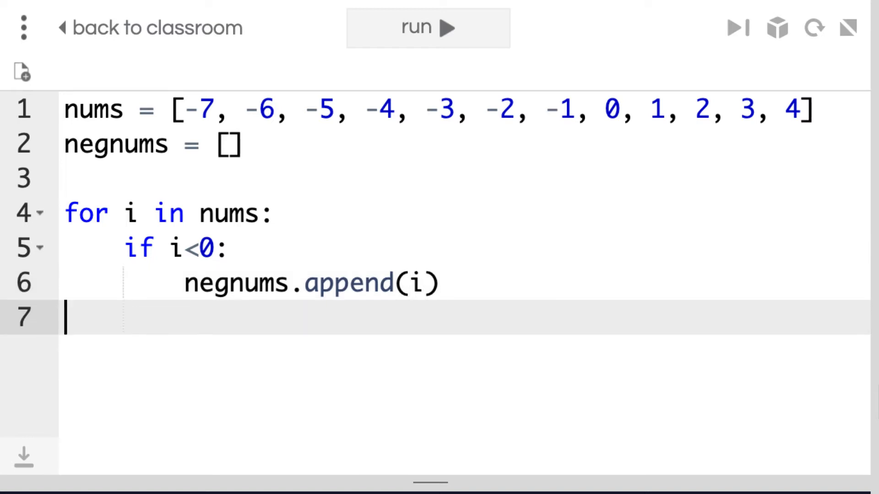
# Type print(negnums) unindented on line 7 after the loop.
pyautogui.write('print')
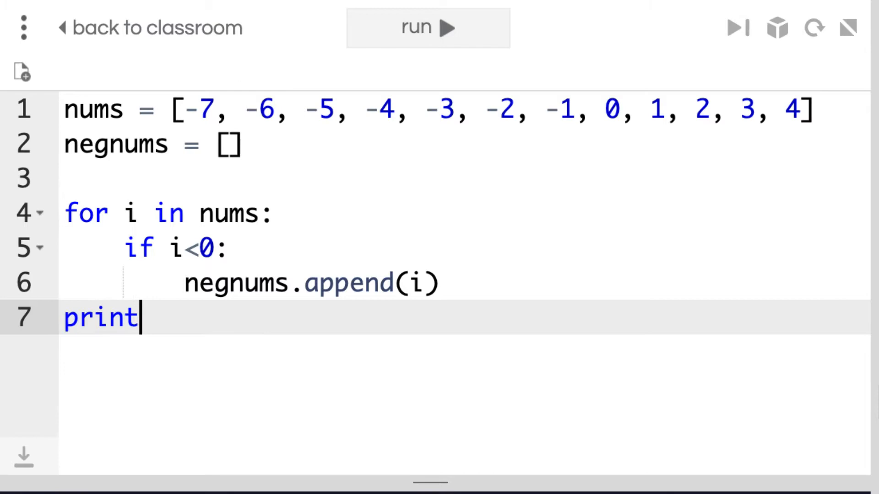
pyautogui.write('(negnums)')
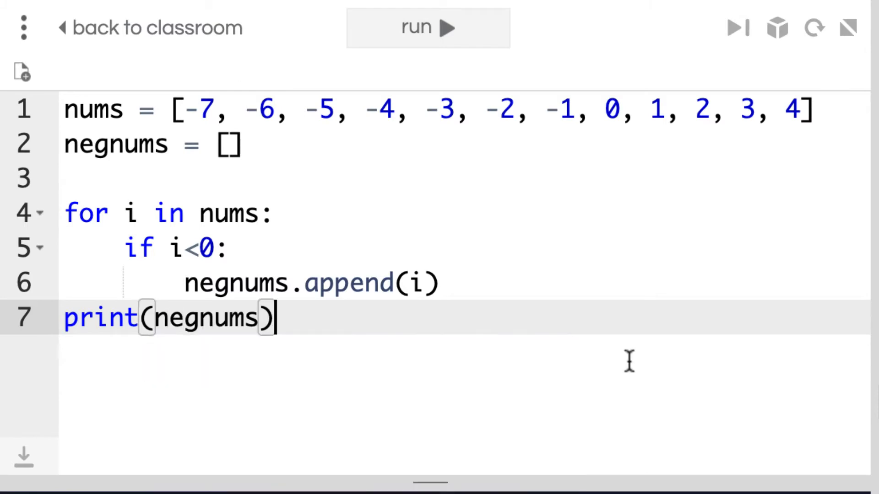
pyautogui.moveTo(397, 141)
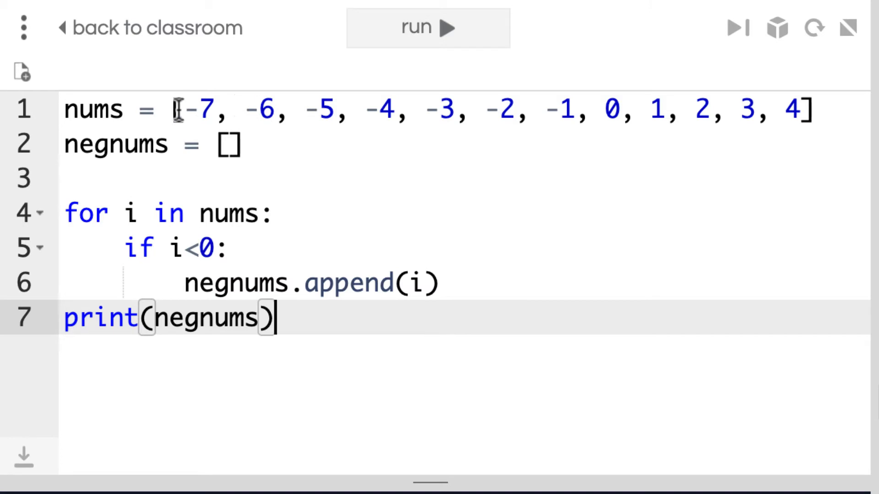
pyautogui.moveTo(361, 378)
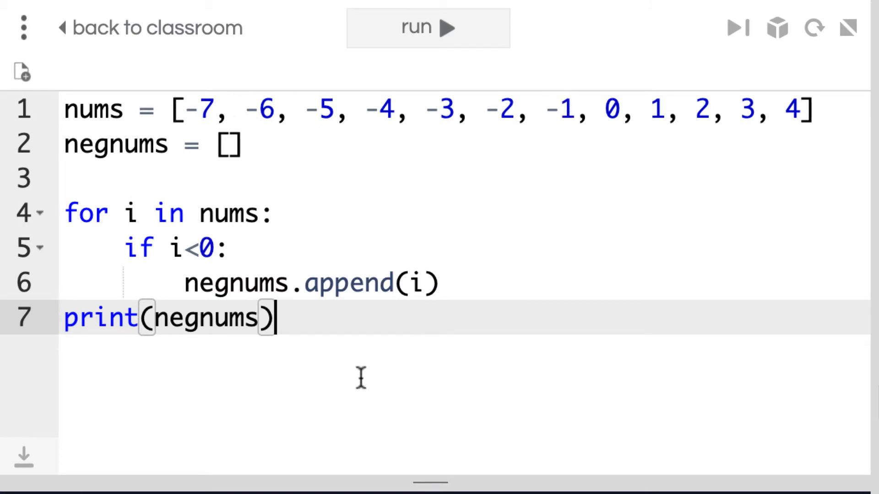
pyautogui.moveTo(442, 42)
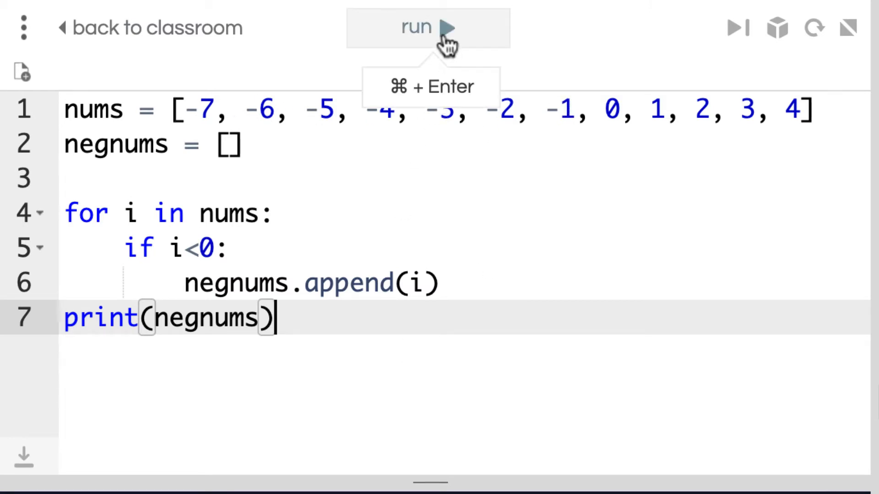
# Run the script and see [-7, -6, -5, -4, -3, -2, -1] in the console.
pyautogui.click(428, 27)
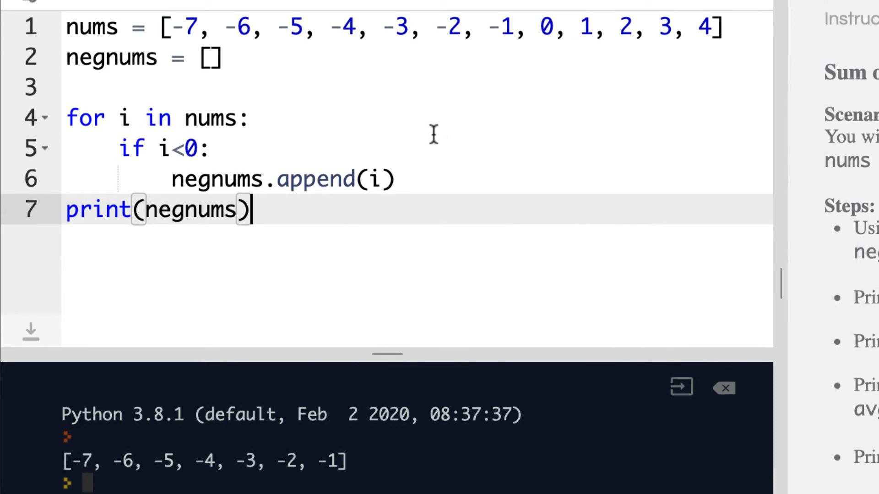
pyautogui.moveTo(480, 107)
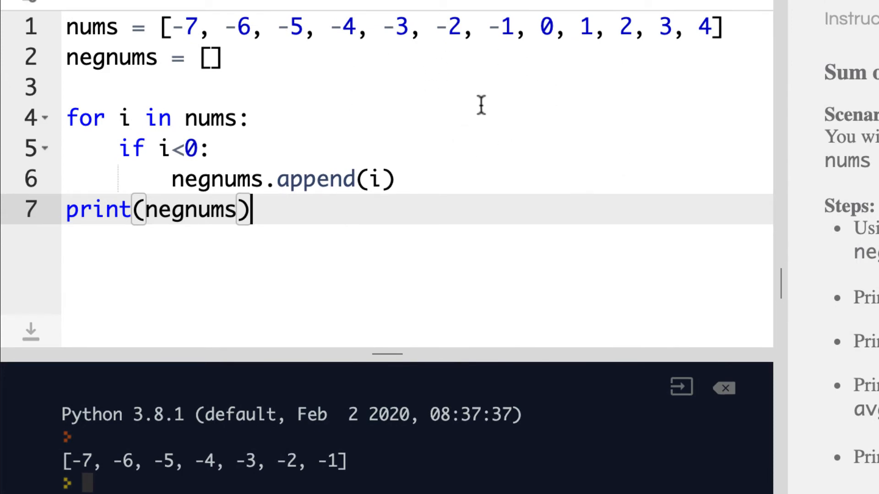
pyautogui.moveTo(454, 56)
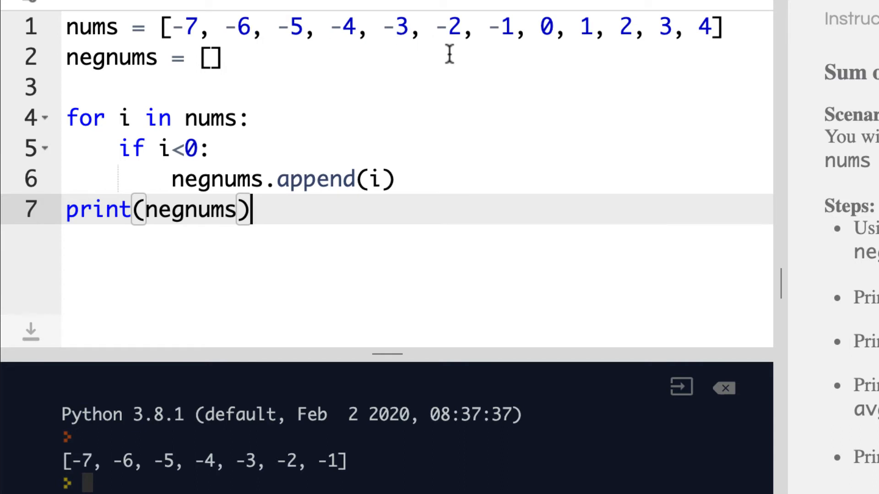
pyautogui.moveTo(428, 89)
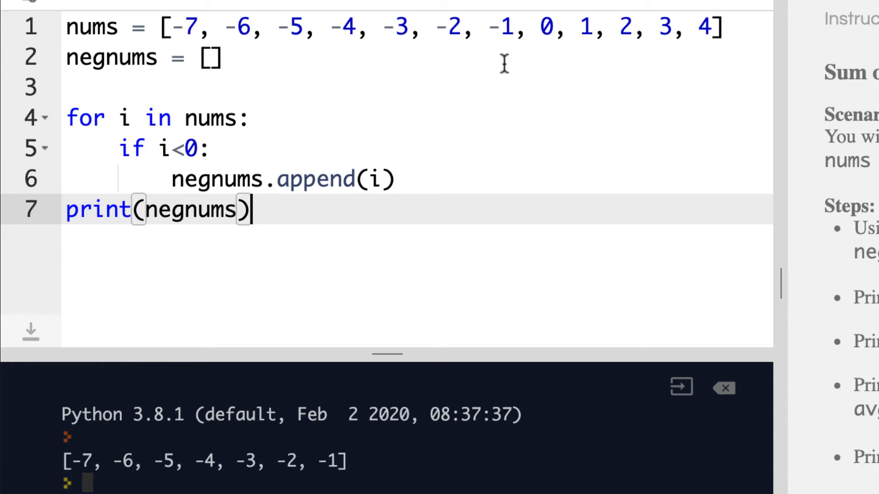
pyautogui.moveTo(210, 8)
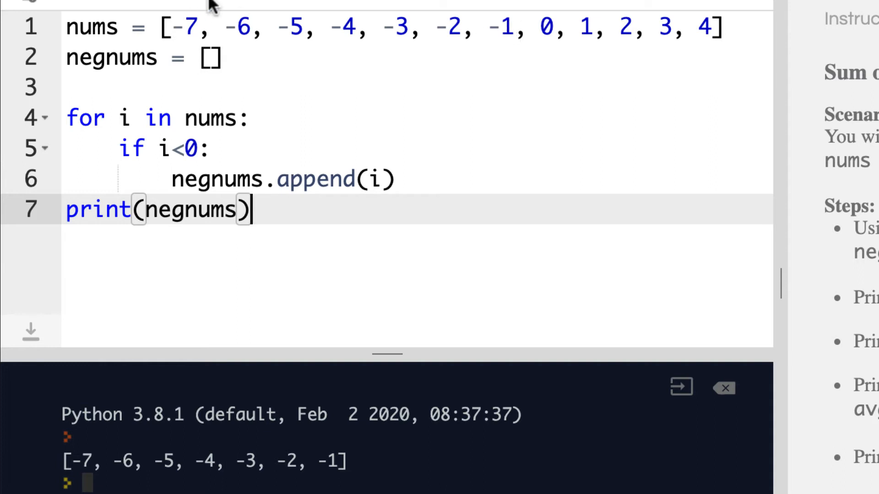
pyautogui.moveTo(541, 127)
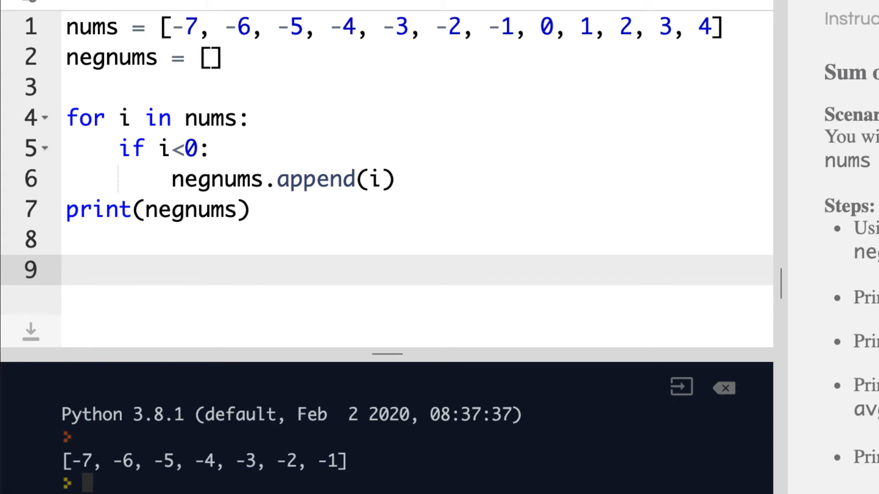
# Add print(sum(negnums)) on line 9 and check the console shows -28.
pyautogui.write('print()')
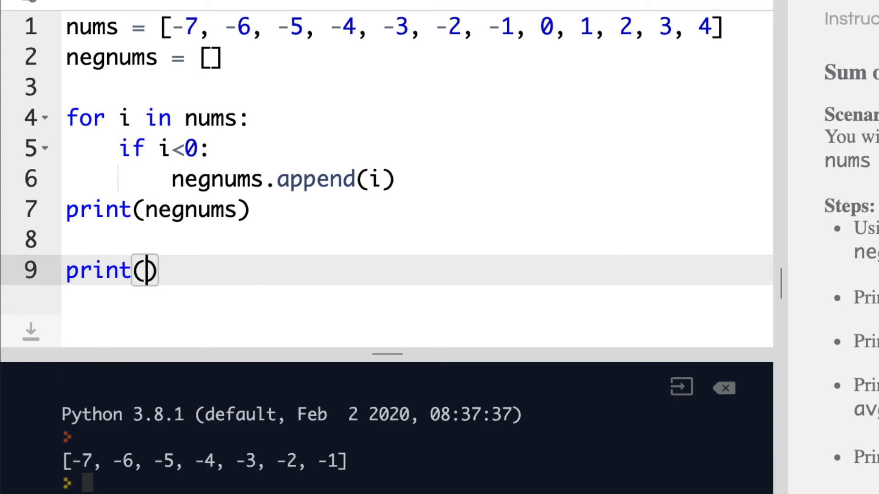
pyautogui.write('sum(')
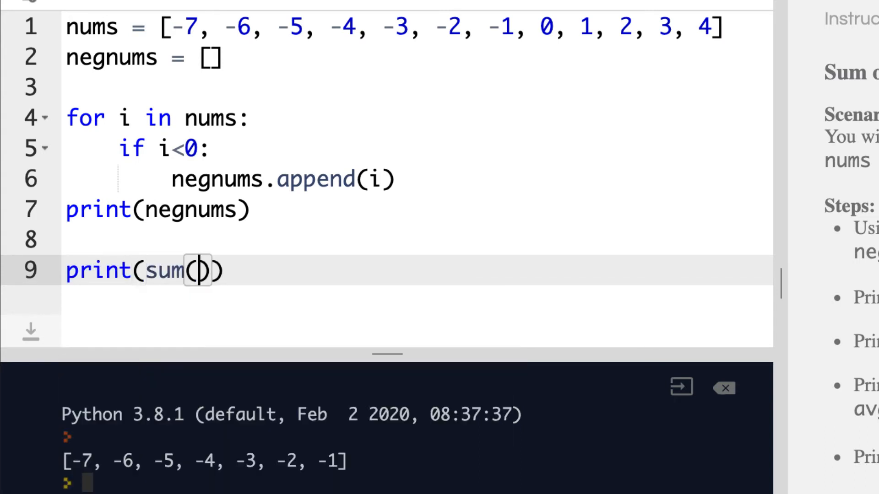
pyautogui.write('ne')
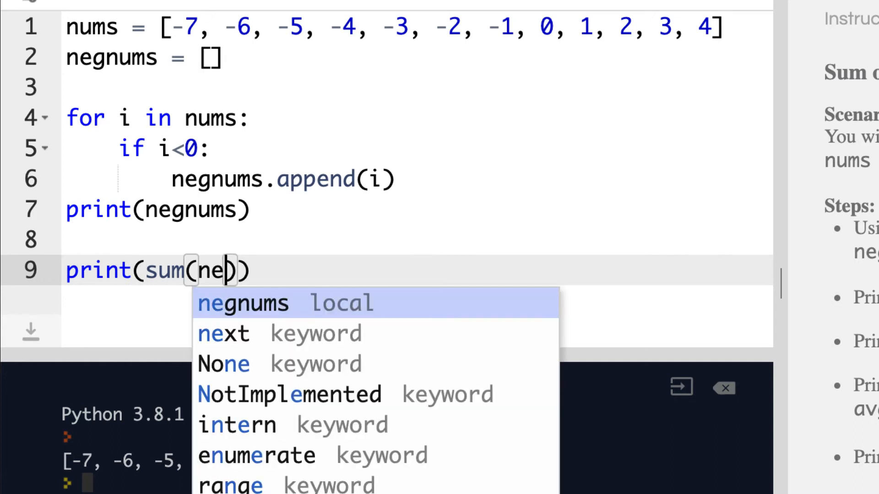
pyautogui.write('gnums')
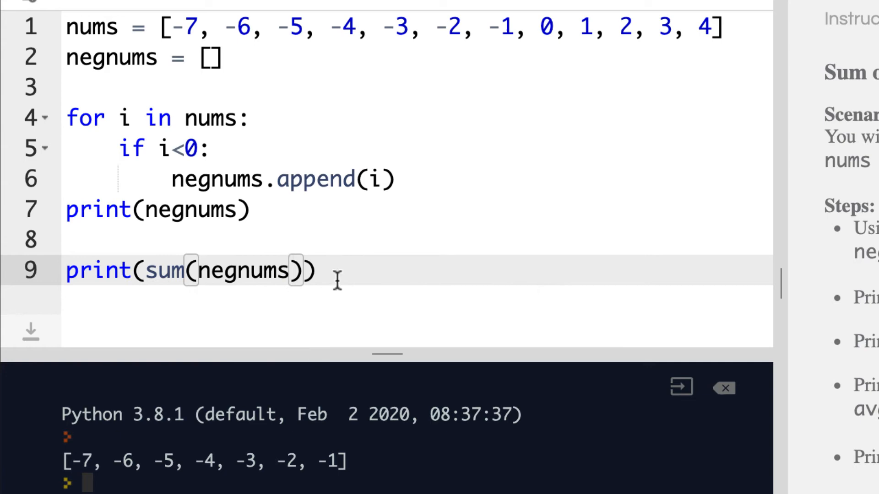
pyautogui.moveTo(149, 468)
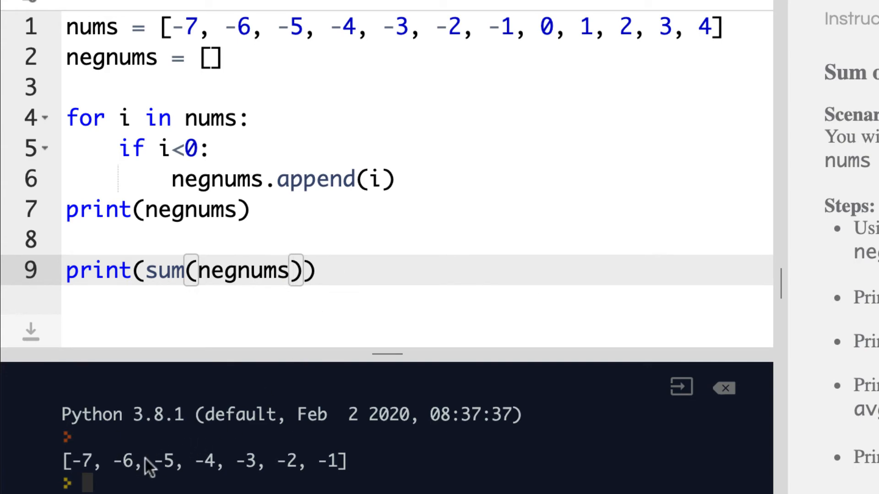
pyautogui.moveTo(153, 467)
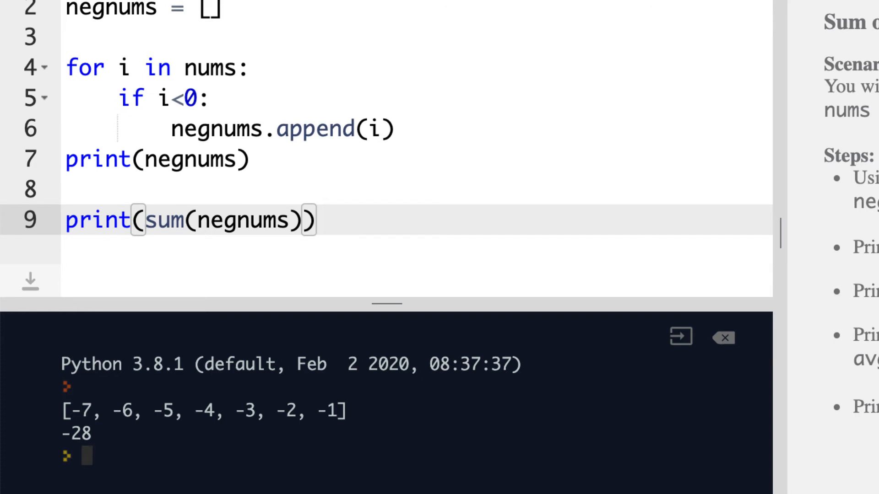
pyautogui.scroll(3)
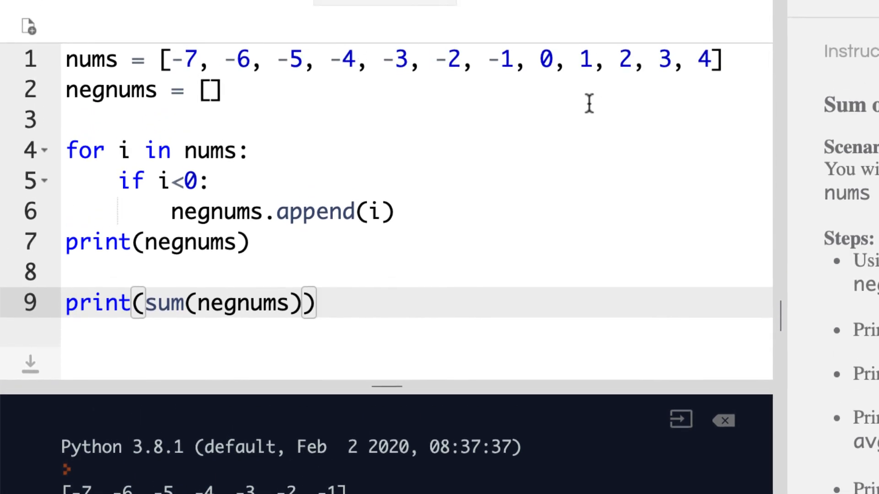
pyautogui.moveTo(194, 252)
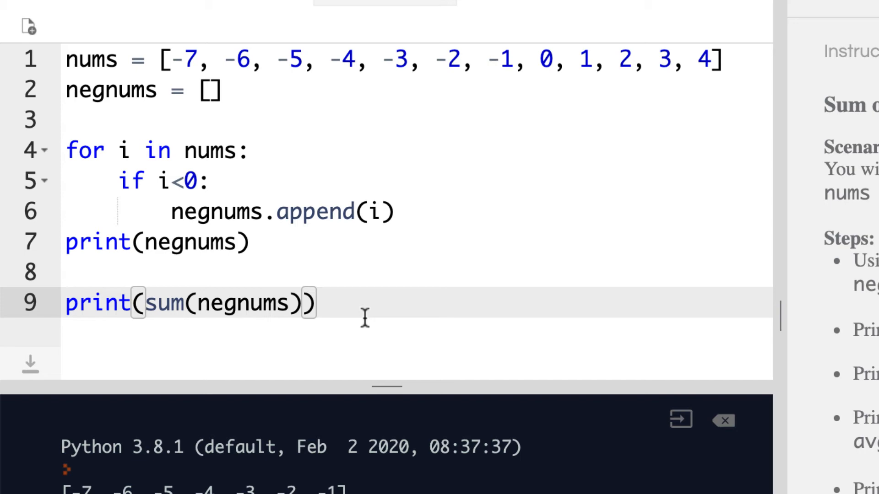
# Type avg = sum(negnums)/len(negnums) on line 10 and start a new line.
pyautogui.write('avg =')
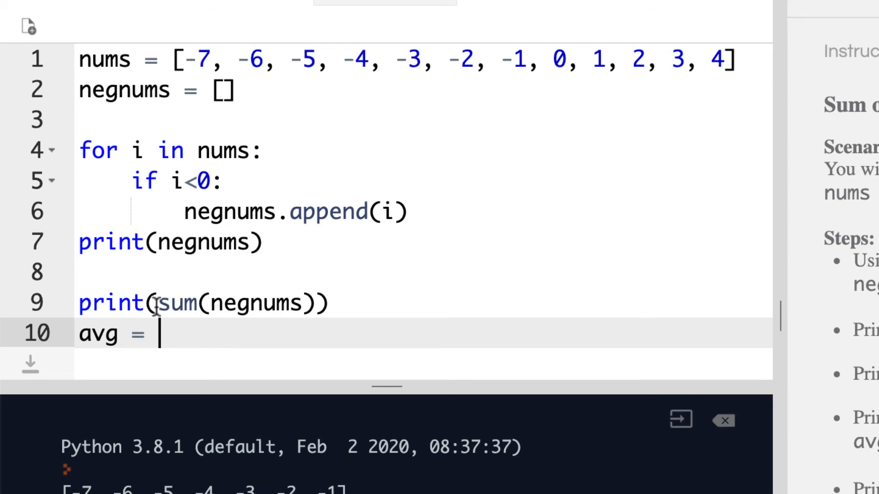
pyautogui.doubleClick(236, 303)
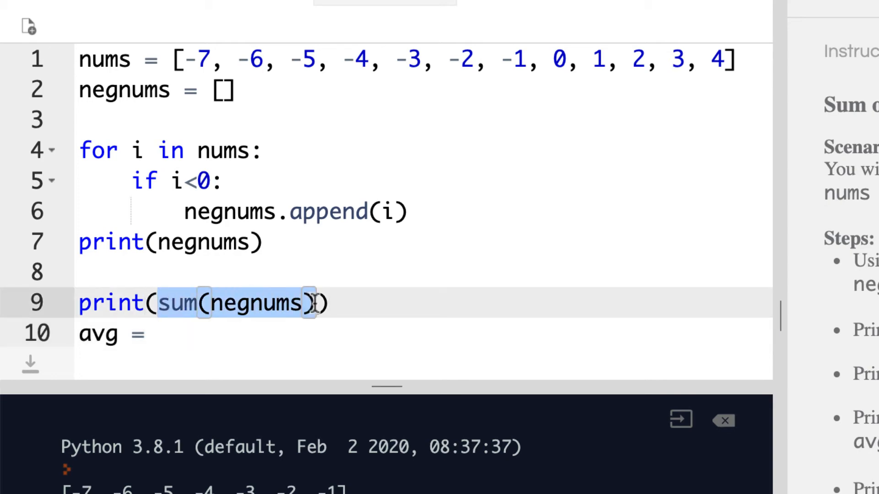
pyautogui.write('sum(negnums)')
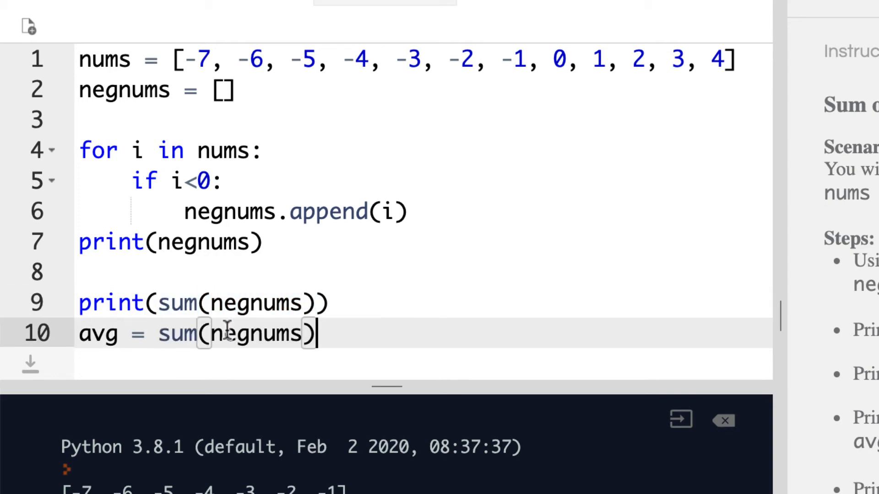
pyautogui.moveTo(394, 343)
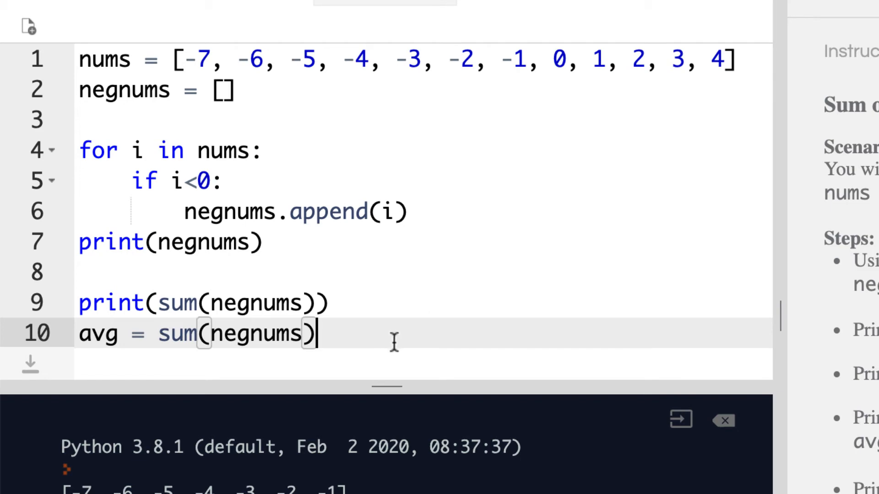
pyautogui.write('/')
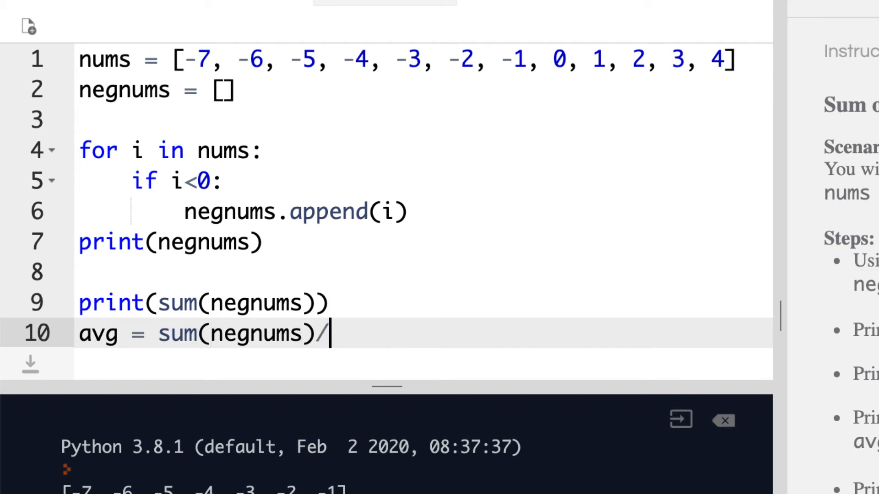
pyautogui.write('l')
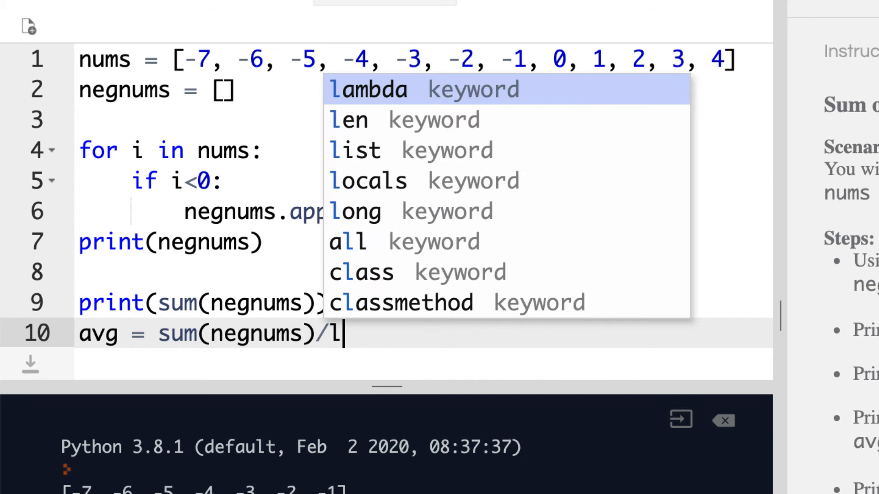
pyautogui.write('en')
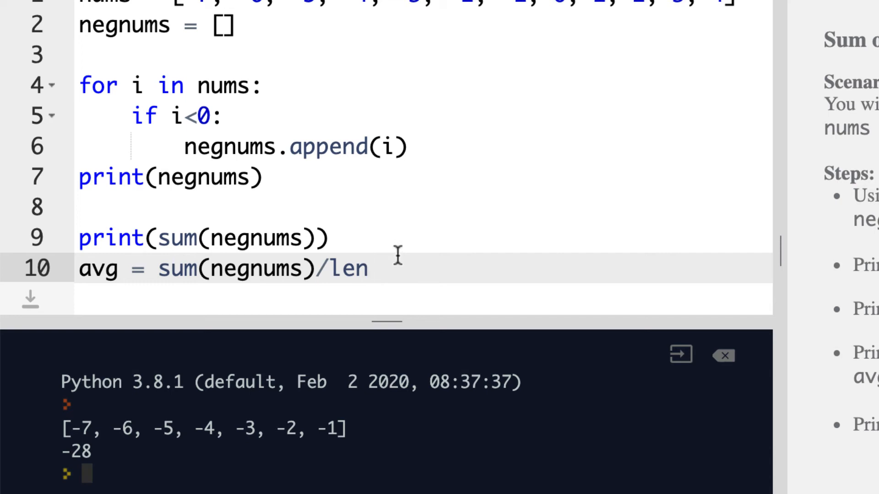
pyautogui.write('(n')
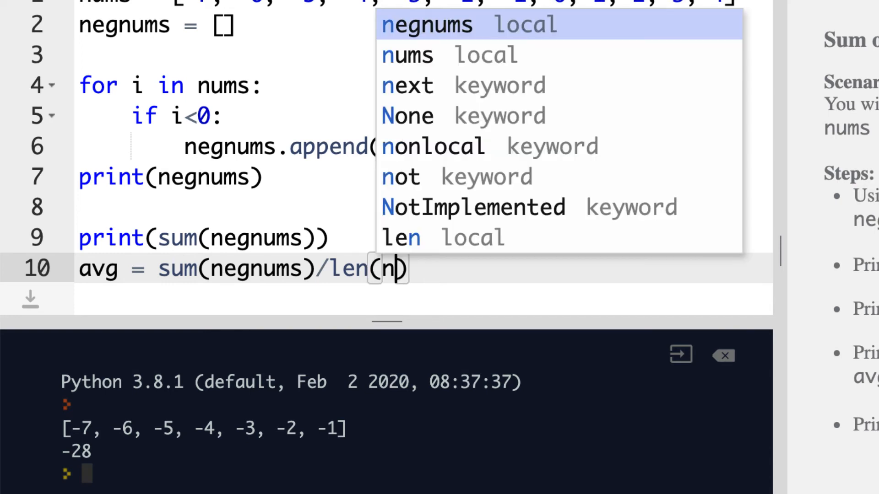
pyautogui.press('Tab')
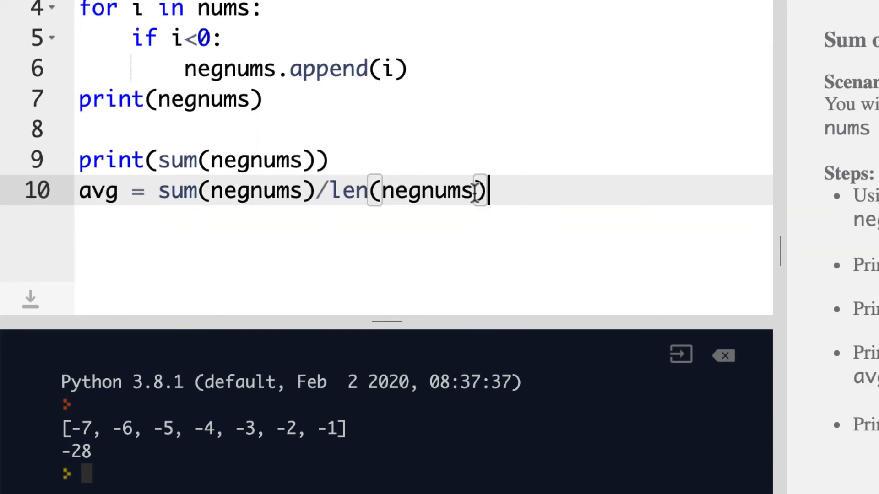
pyautogui.moveTo(522, 202)
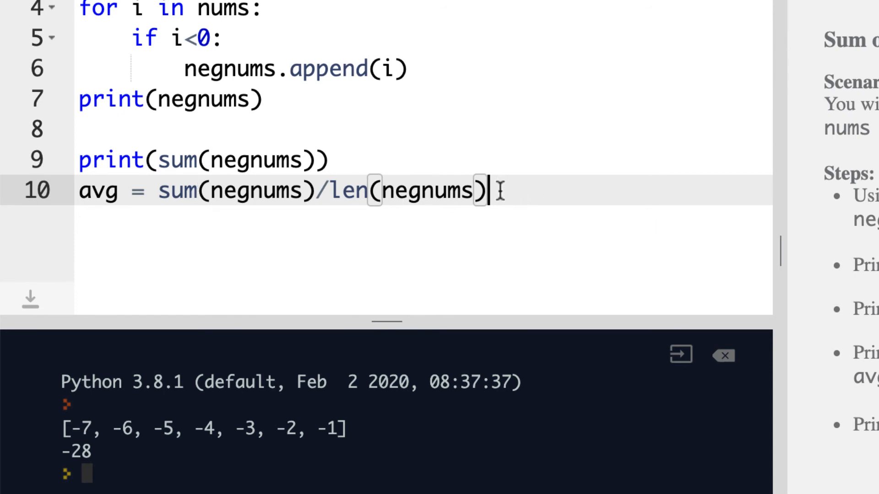
pyautogui.press('Enter')
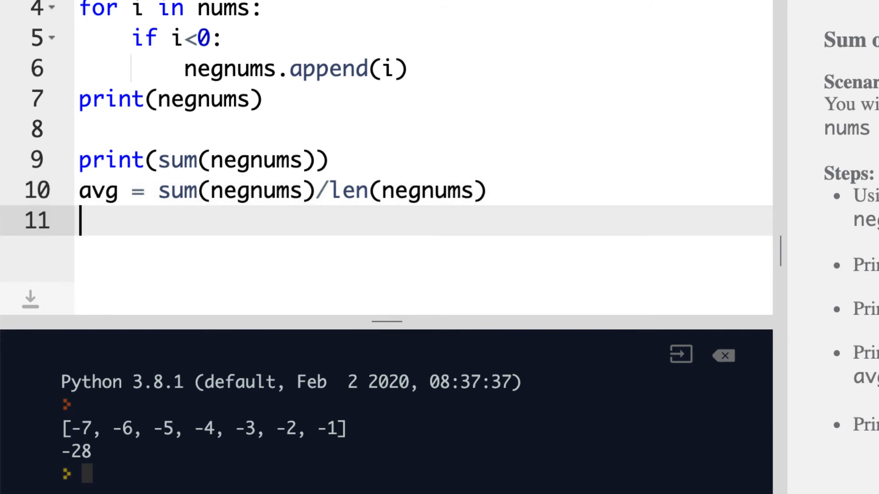
# Write print(avg) on line 11, completing avg from the autocomplete suggestion.
pyautogui.write('print(a')
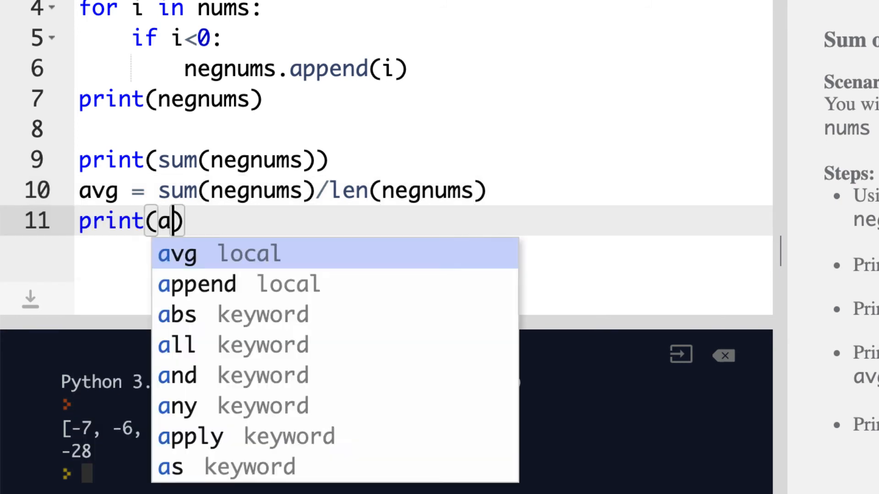
pyautogui.click(176, 253)
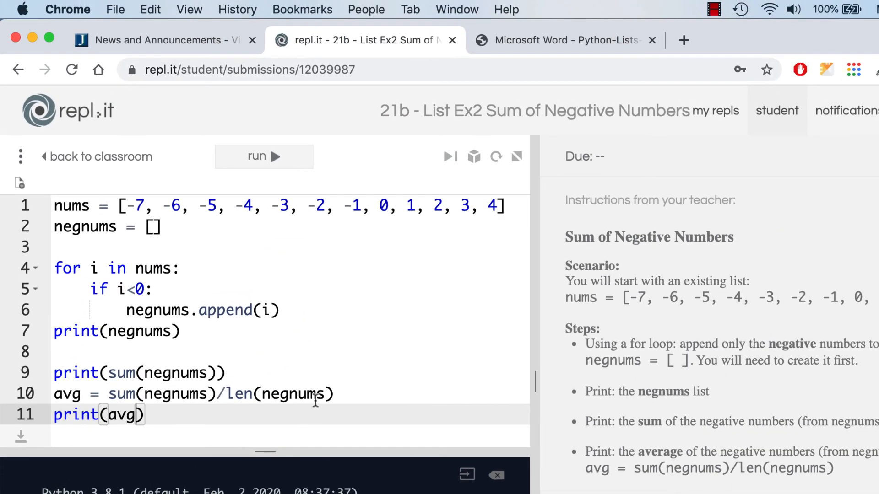
pyautogui.moveTo(187, 312)
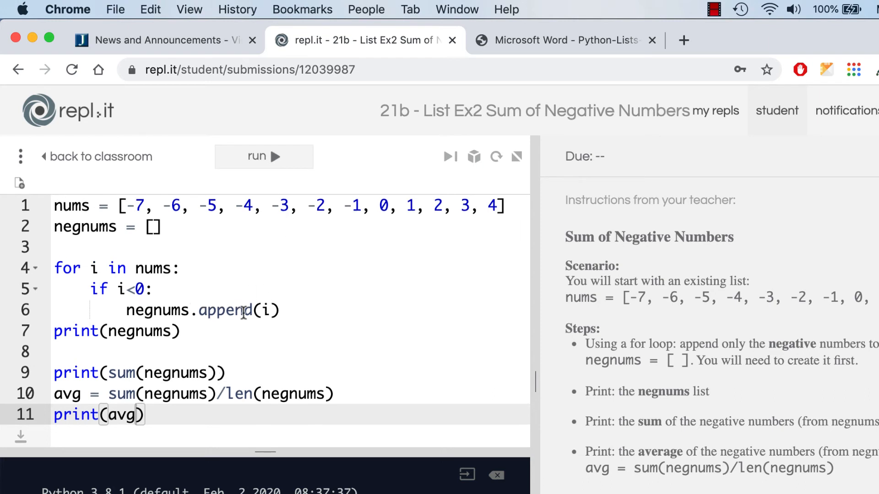
pyautogui.moveTo(240, 398)
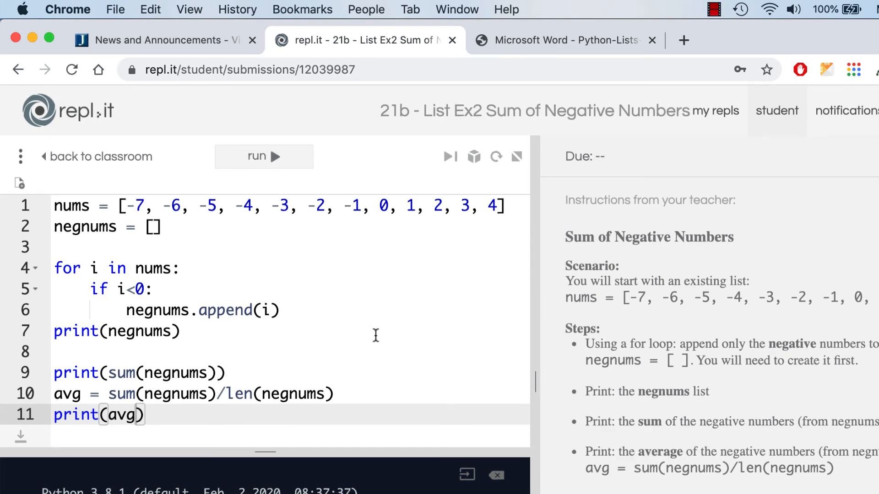
pyautogui.moveTo(467, 317)
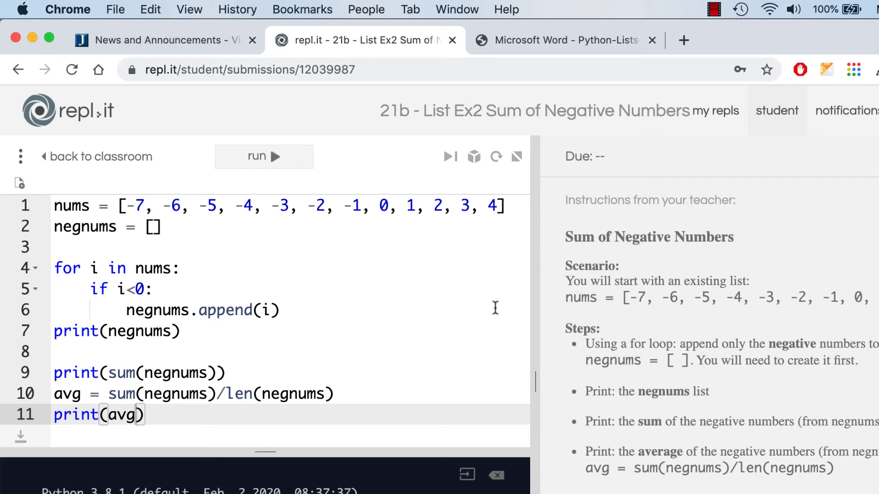
pyautogui.moveTo(427, 326)
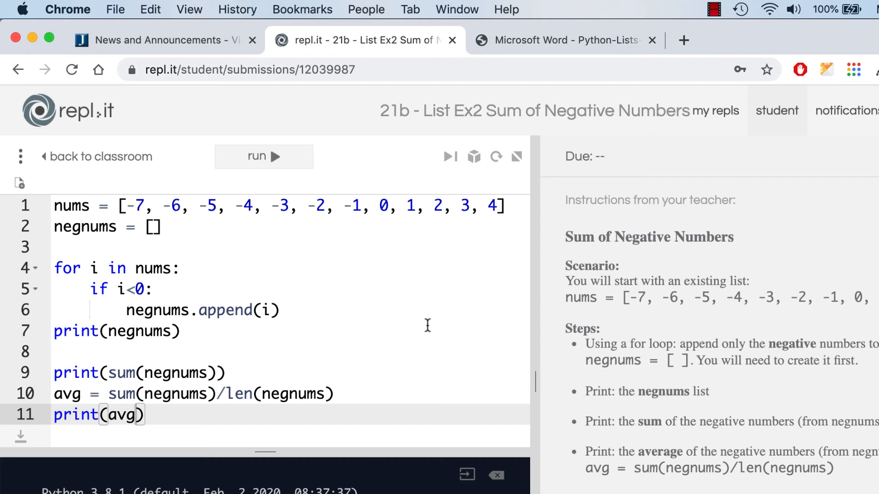
pyautogui.moveTo(403, 312)
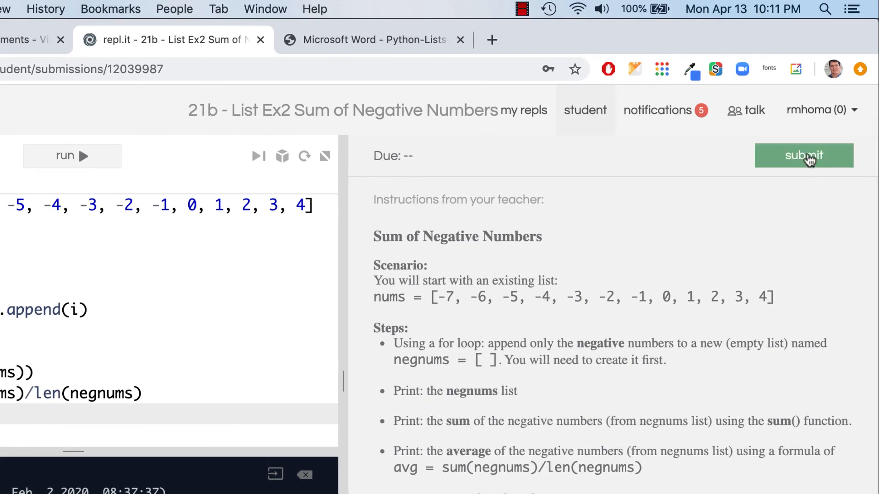
# Submit the assignment and scroll to the Assignments table showing it as Submitted.
pyautogui.click(804, 156)
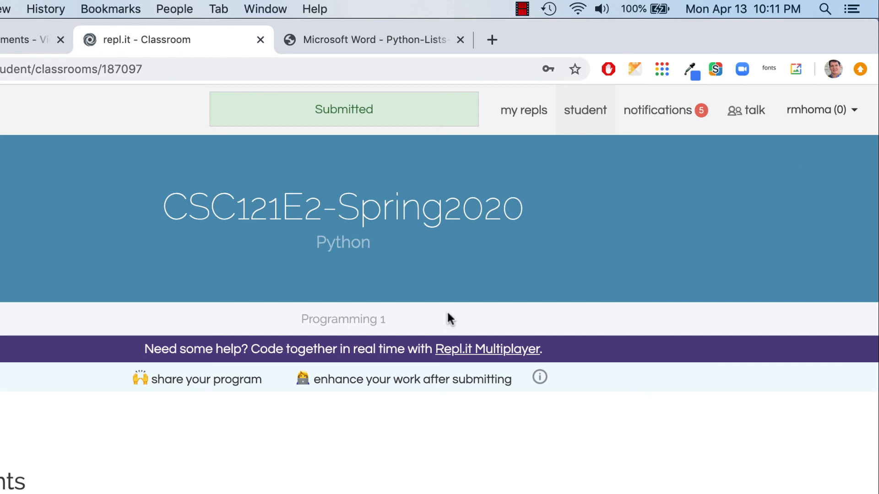
pyautogui.scroll(-3)
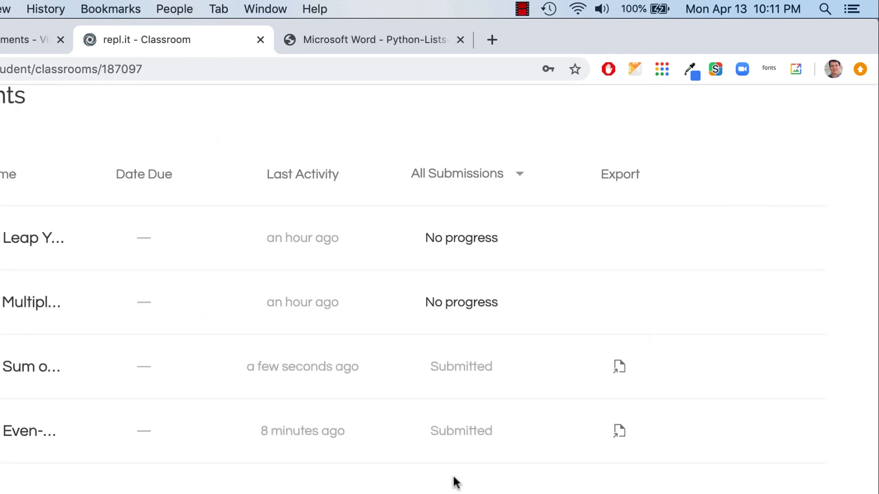
pyautogui.moveTo(577, 405)
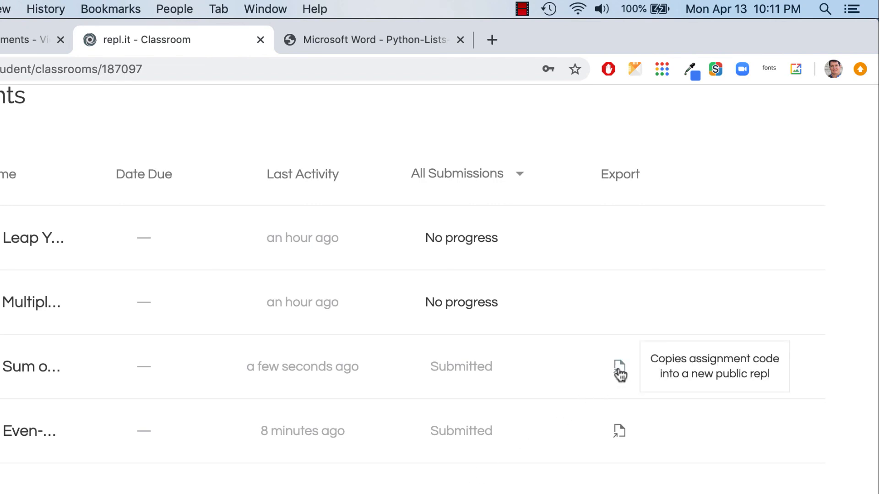
pyautogui.moveTo(606, 355)
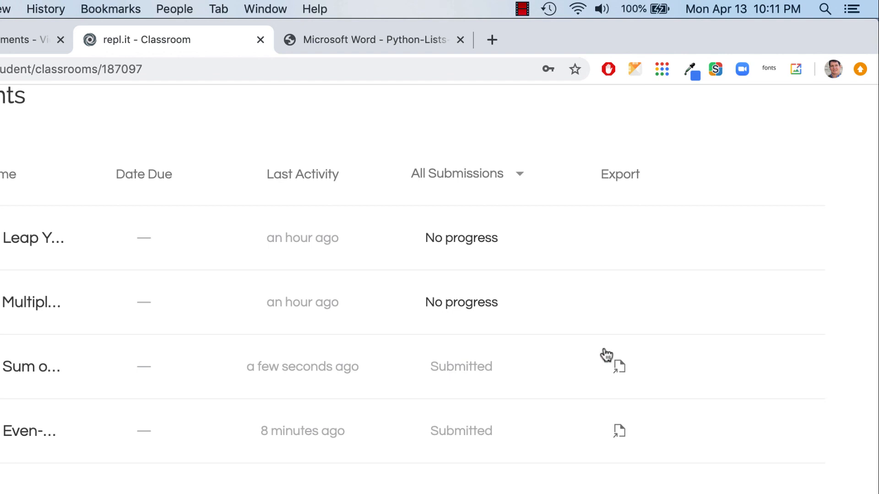
pyautogui.moveTo(494, 421)
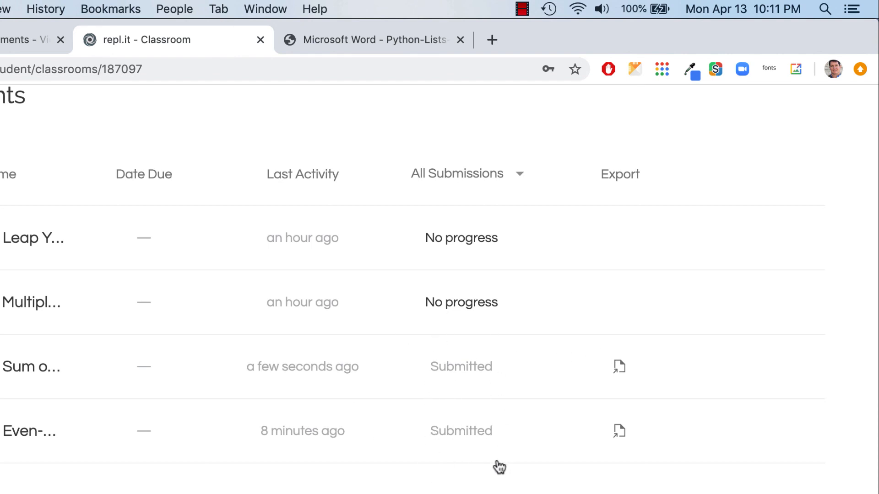
# Export a submitted assignment's code, confirming Export in the 'Rename to Export' dialog.
pyautogui.click(620, 366)
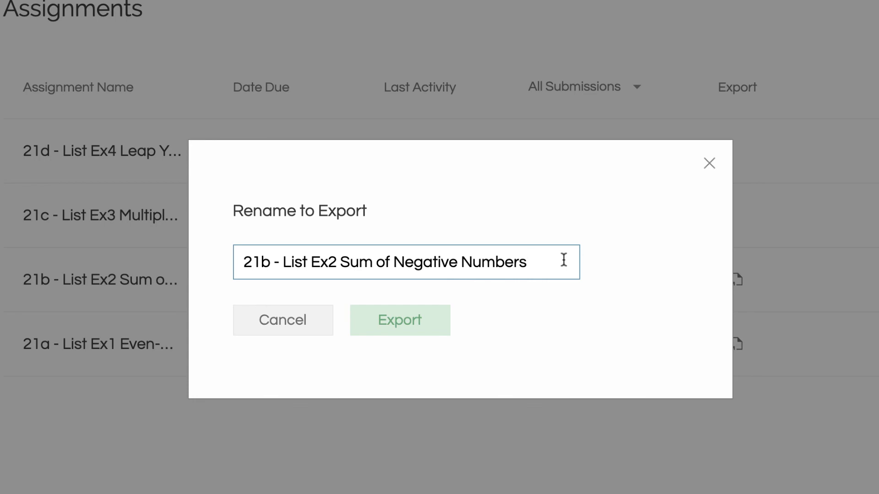
pyautogui.click(399, 320)
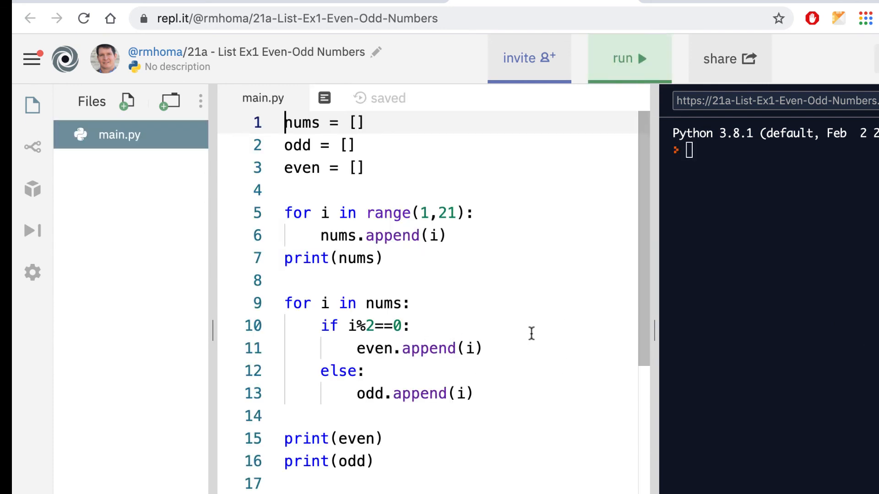
pyautogui.moveTo(519, 312)
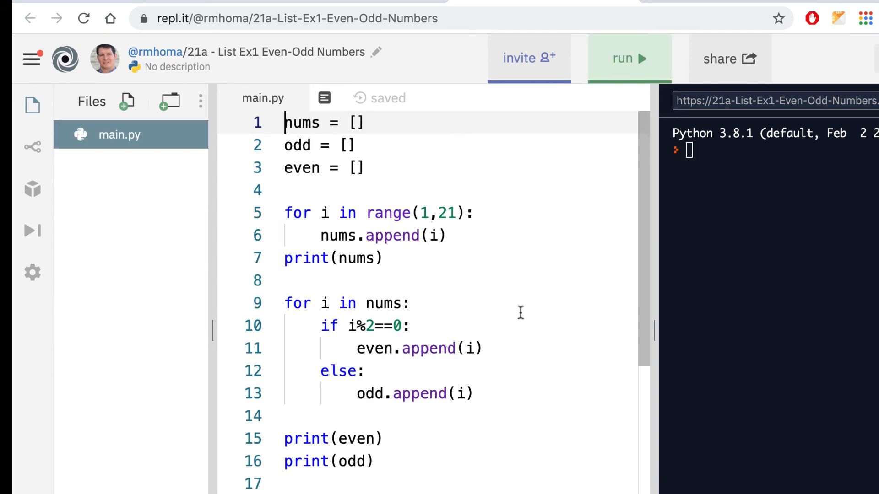
pyautogui.moveTo(495, 282)
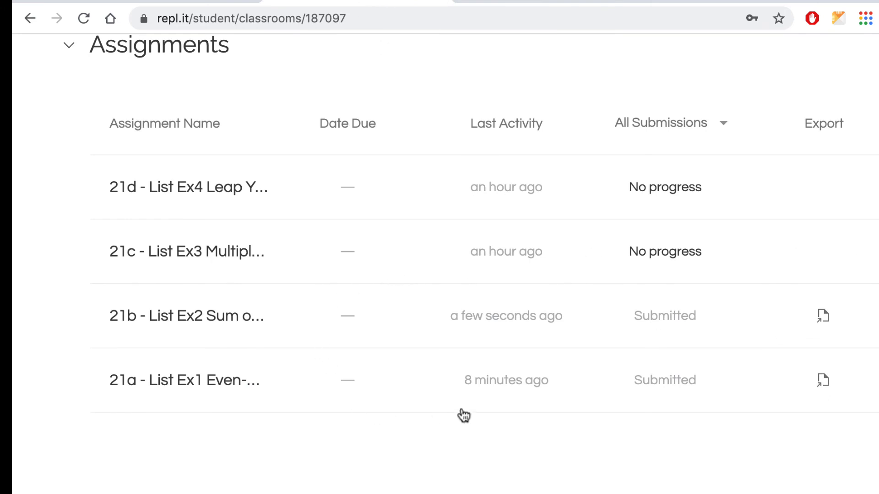
pyautogui.moveTo(193, 196)
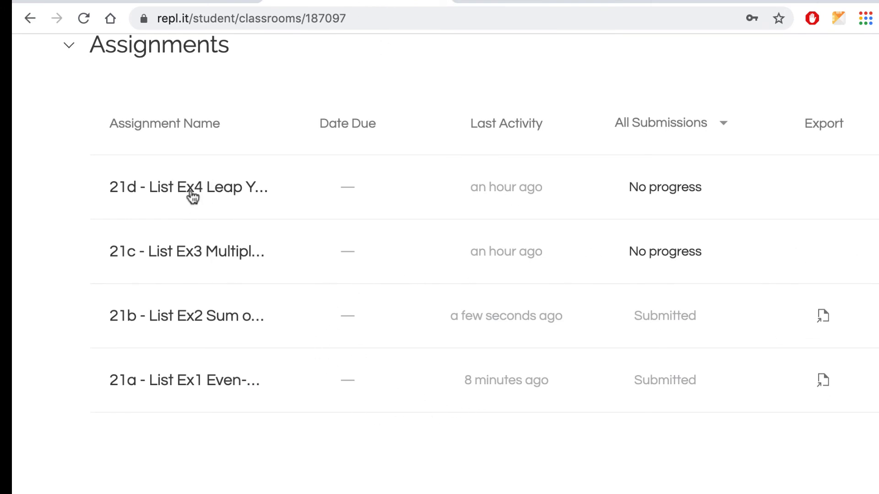
pyautogui.moveTo(783, 436)
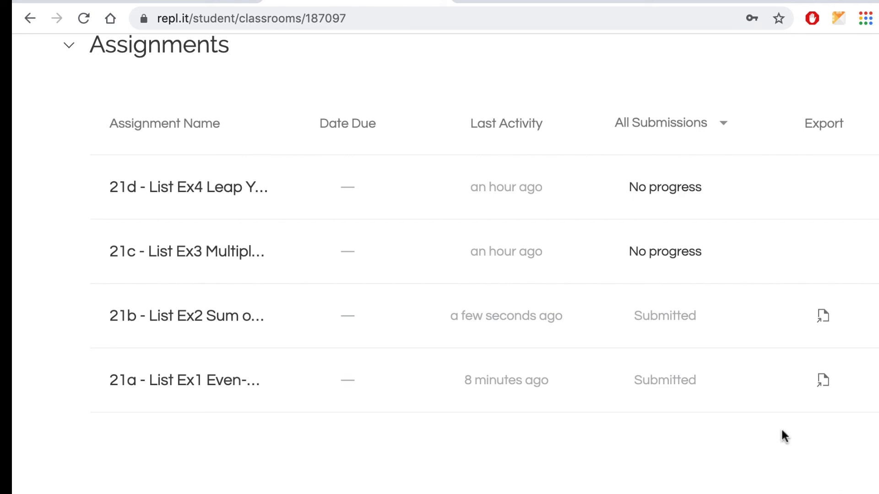
pyautogui.moveTo(417, 421)
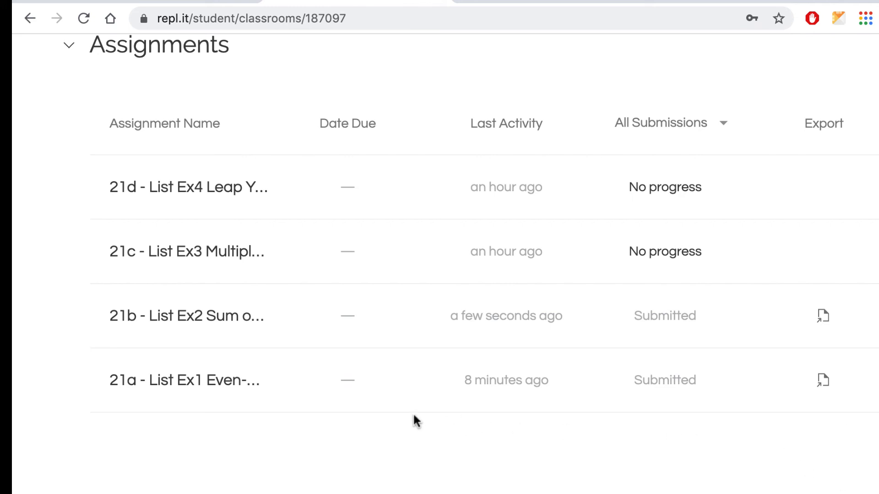
pyautogui.moveTo(386, 417)
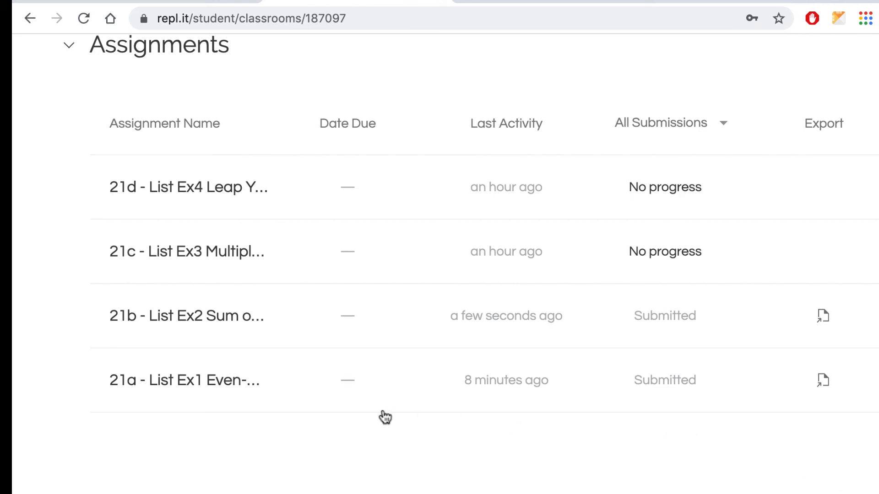